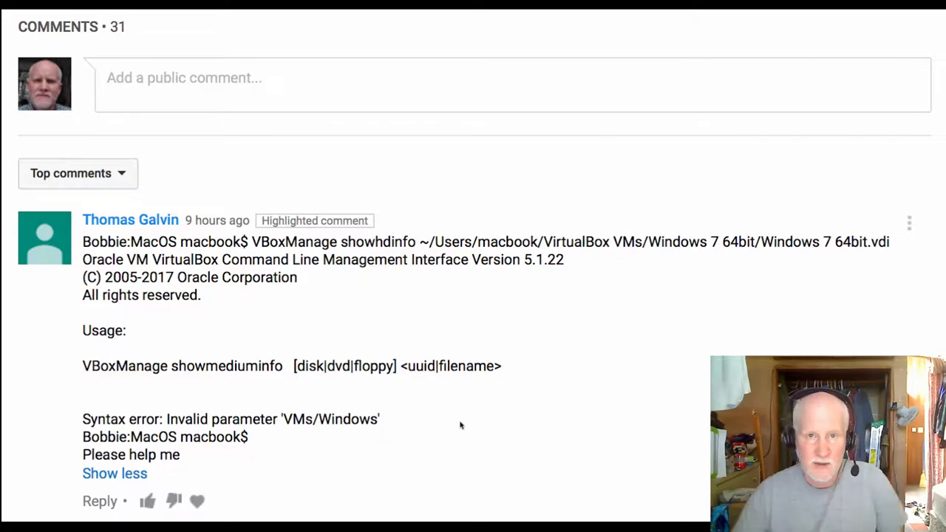
{"action": "mouse_move", "coordinate": [428, 317]}
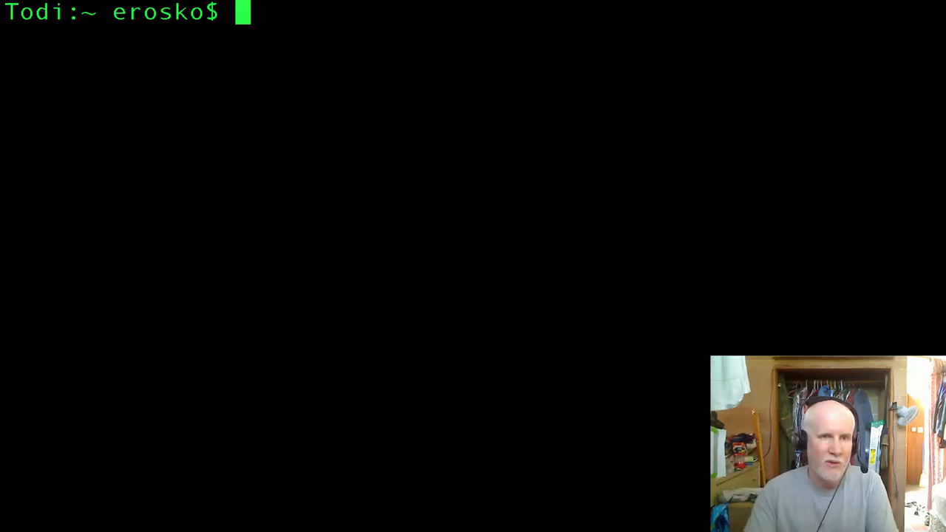
Confirm with pwd that the Terminal is in /Users/erosko.
{"action": "key", "text": "Return"}
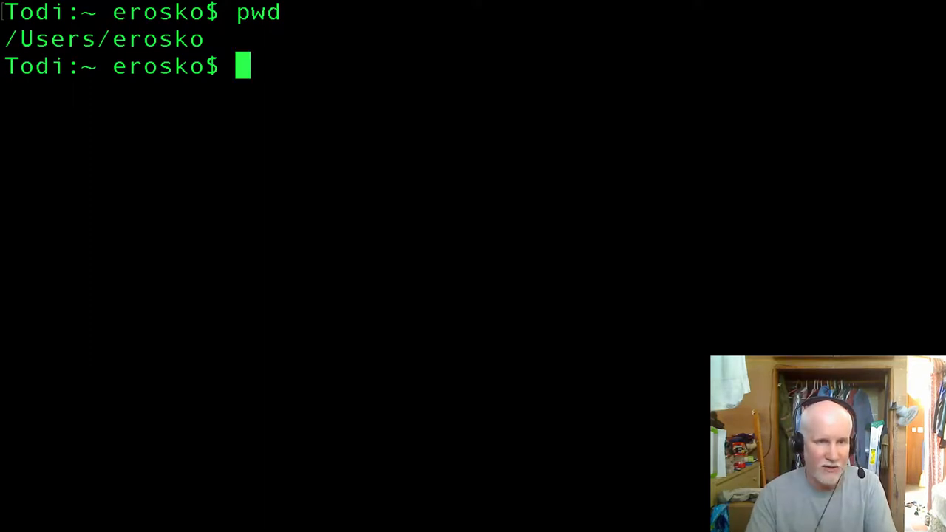
{"action": "type", "text": "pwd"}
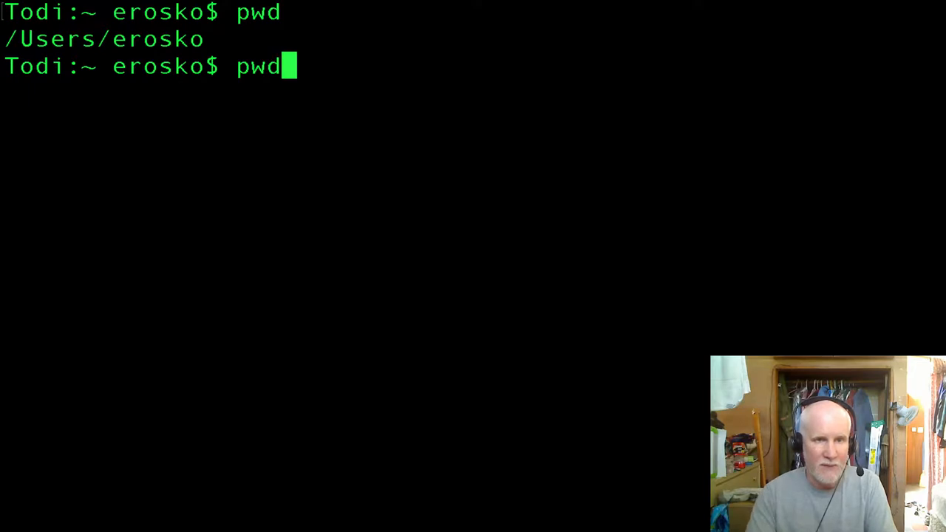
{"action": "key", "text": "Return"}
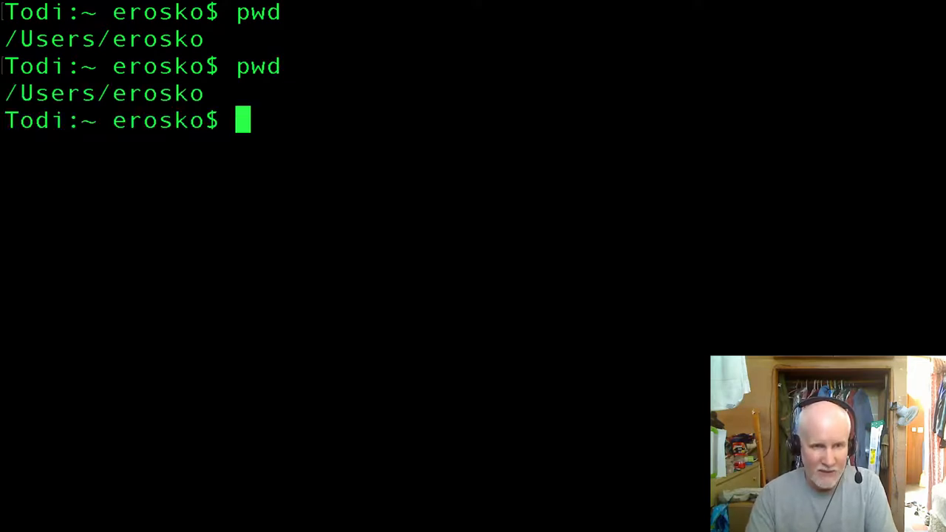
Enter the command VBoxManage showmediuminfo at the prompt.
{"action": "type", "text": "VBo"}
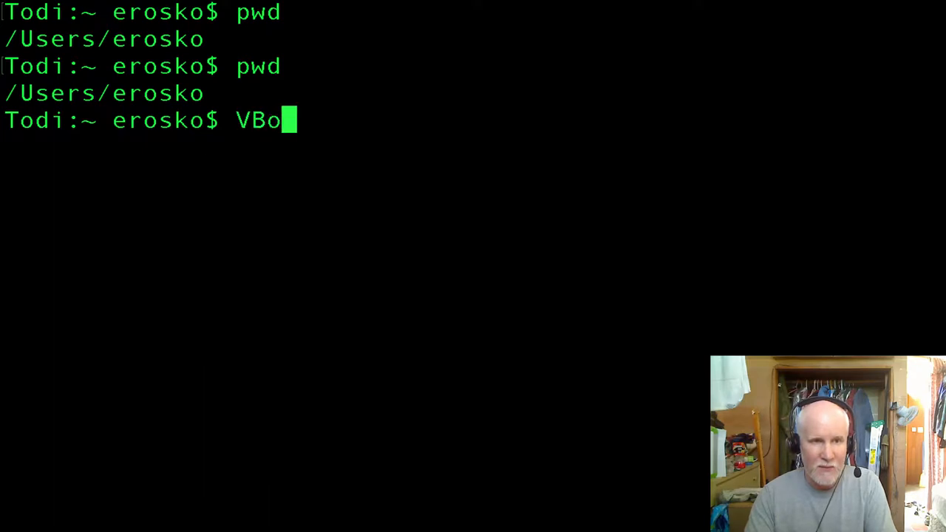
{"action": "type", "text": "x"}
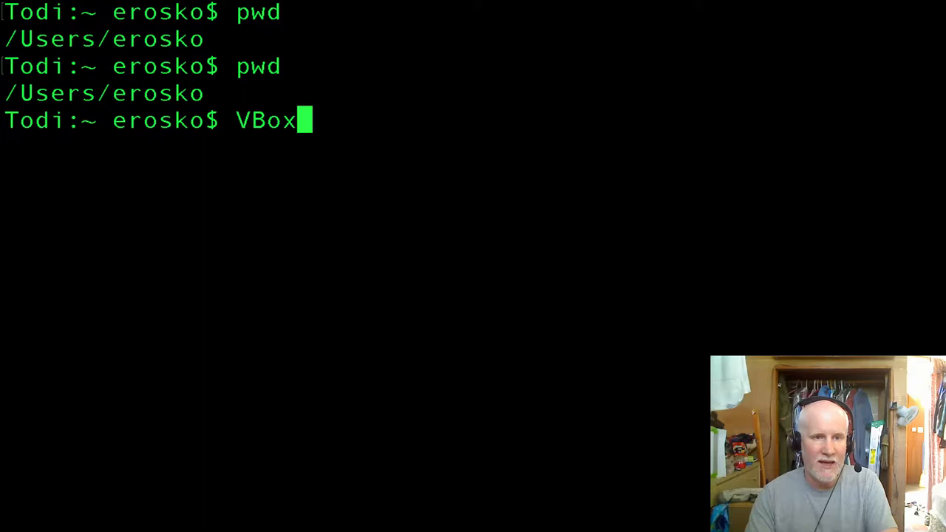
{"action": "type", "text": "M"}
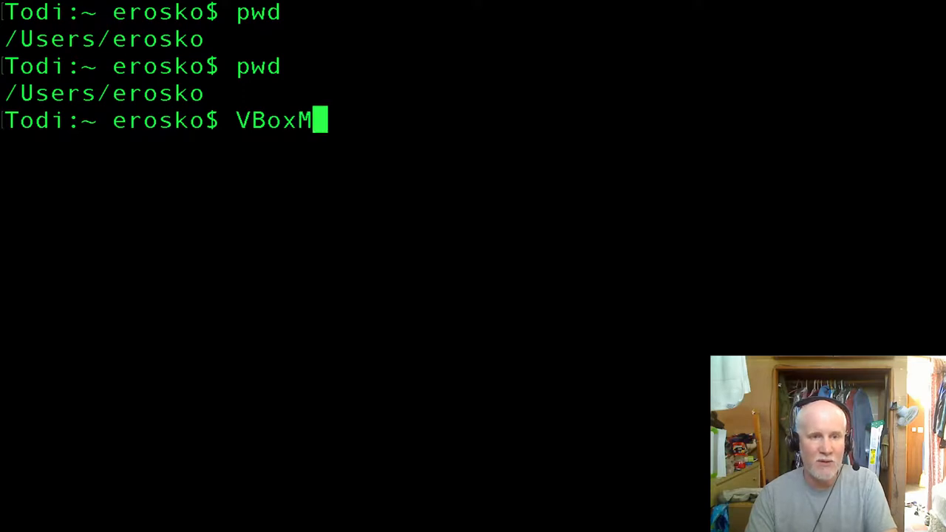
{"action": "type", "text": "anage"}
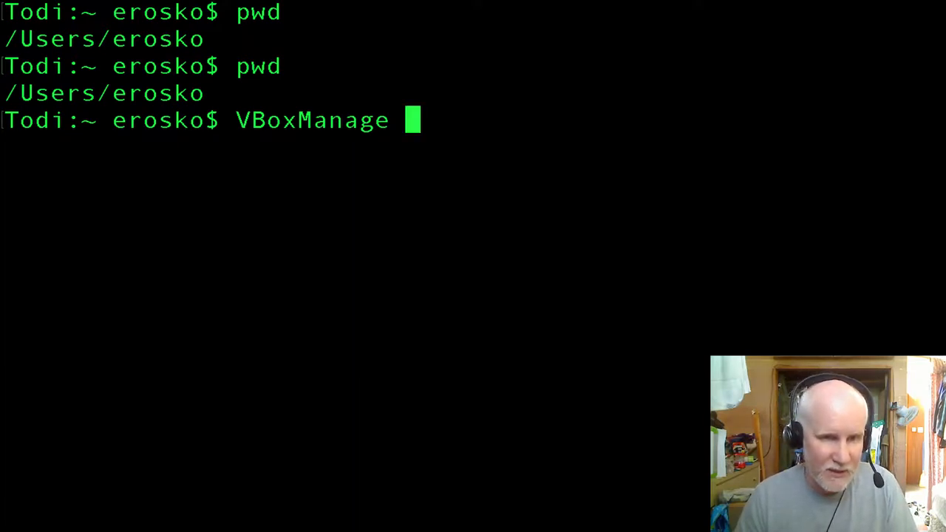
{"action": "type", "text": "showm"}
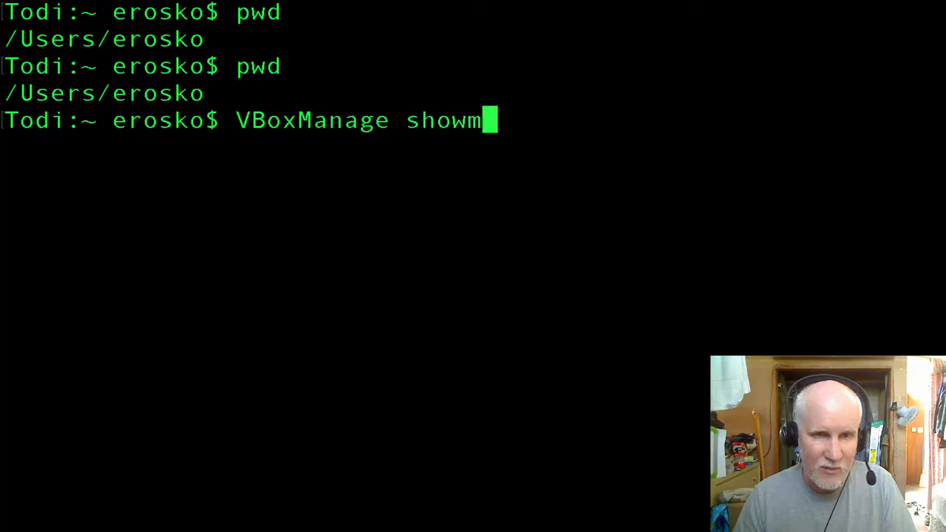
{"action": "type", "text": "ediuminfo"}
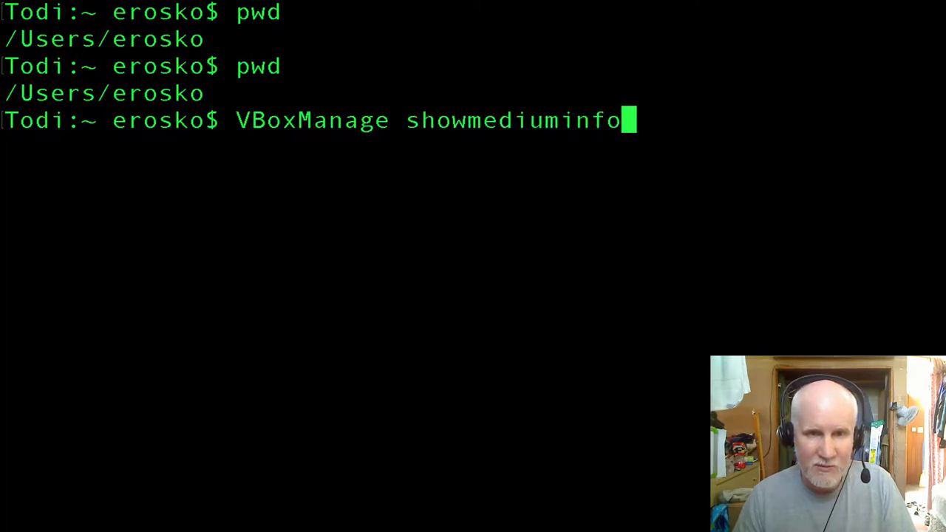
{"action": "key", "text": "Return"}
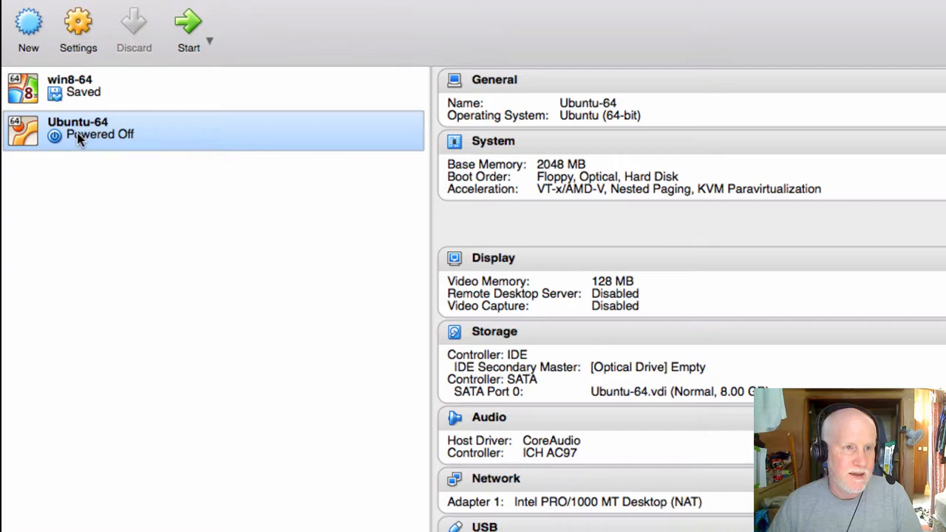
{"action": "mouse_move", "coordinate": [56, 126]}
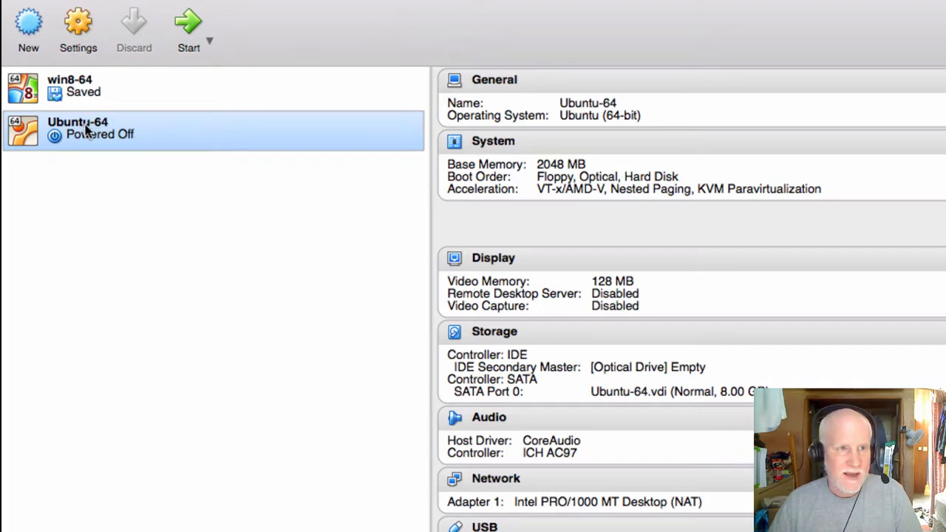
{"action": "mouse_move", "coordinate": [85, 129]}
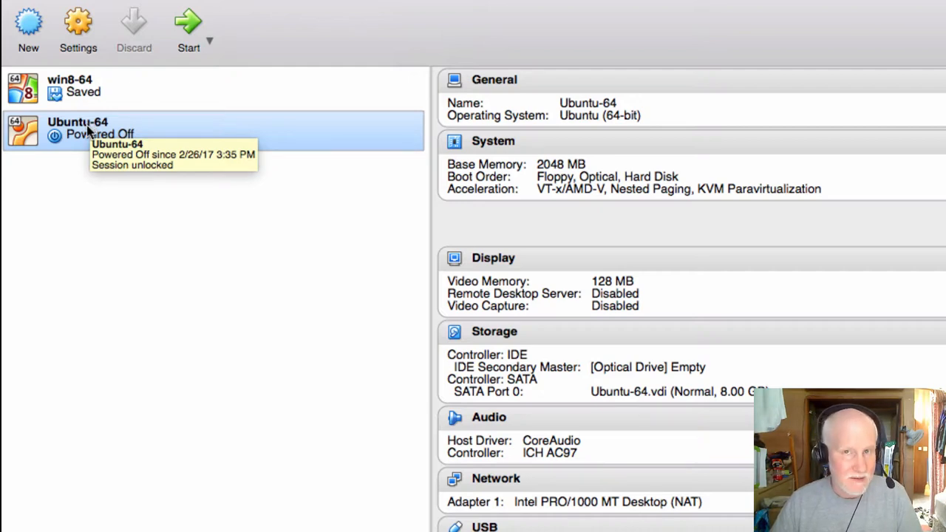
{"action": "mouse_move", "coordinate": [78, 26]}
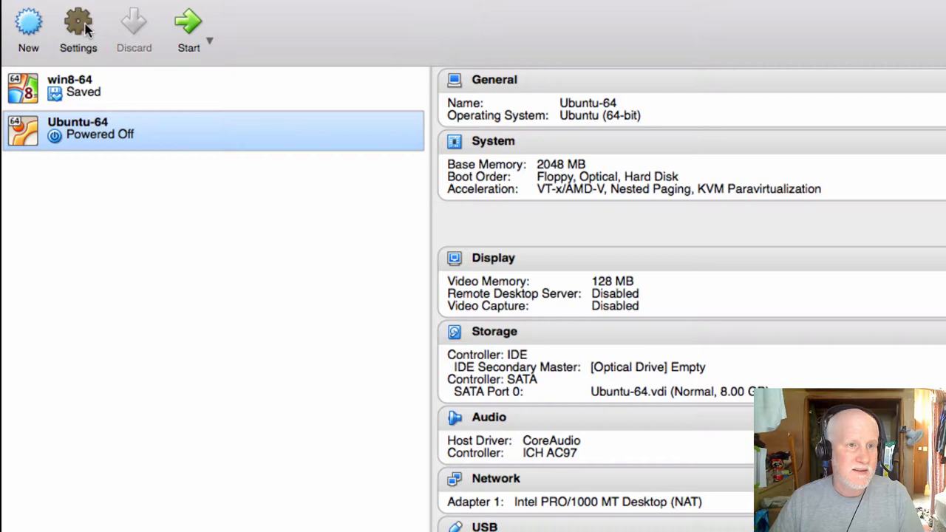
Show Ubuntu-64's Storage settings with the Ubuntu-64.vdi disk selected and its location.
{"action": "left_click", "coordinate": [78, 26]}
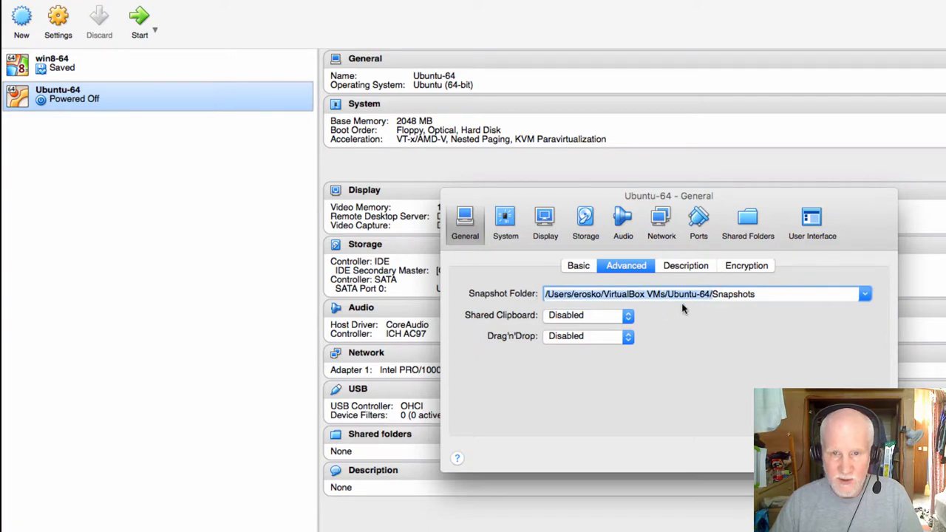
{"action": "mouse_move", "coordinate": [506, 217]}
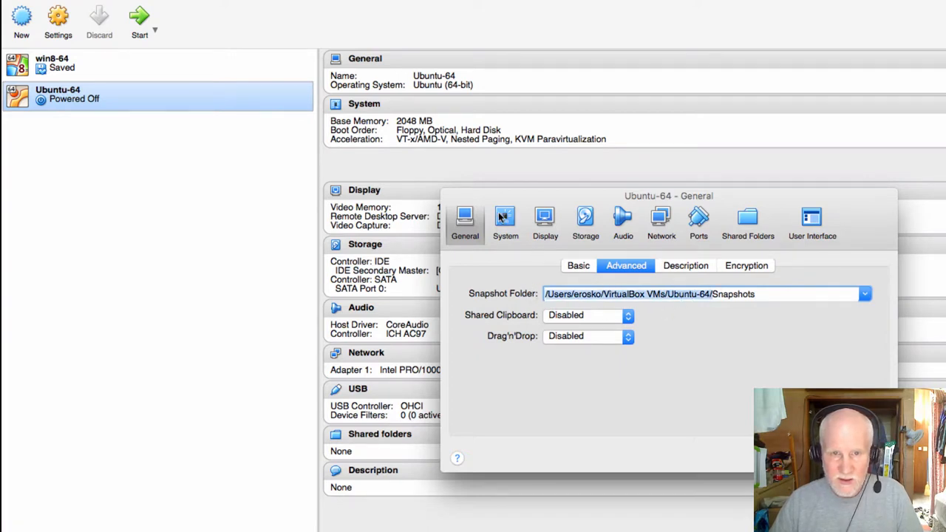
{"action": "left_click", "coordinate": [506, 222]}
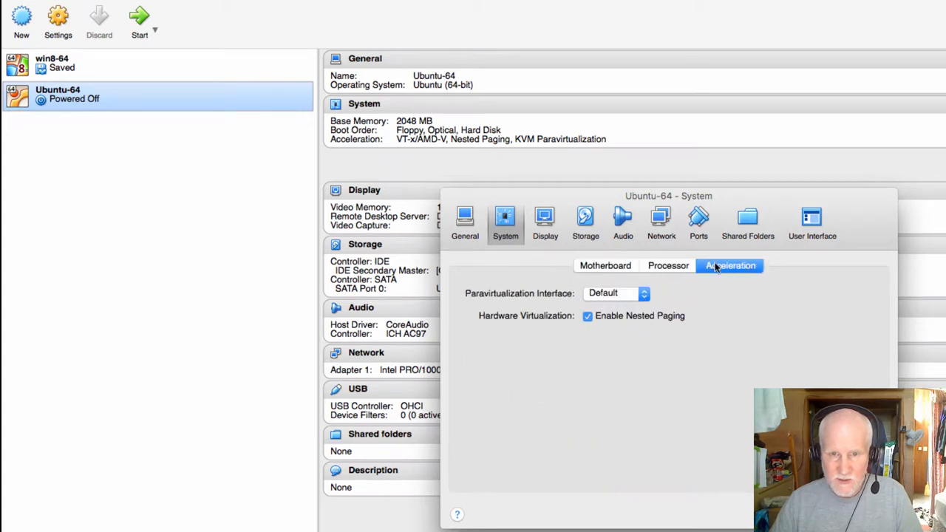
{"action": "mouse_move", "coordinate": [610, 235]}
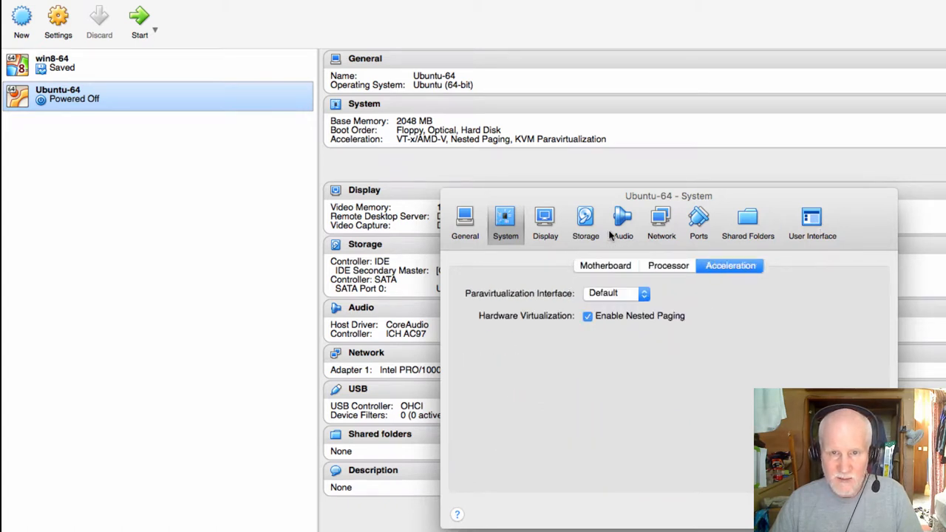
{"action": "left_click", "coordinate": [585, 222]}
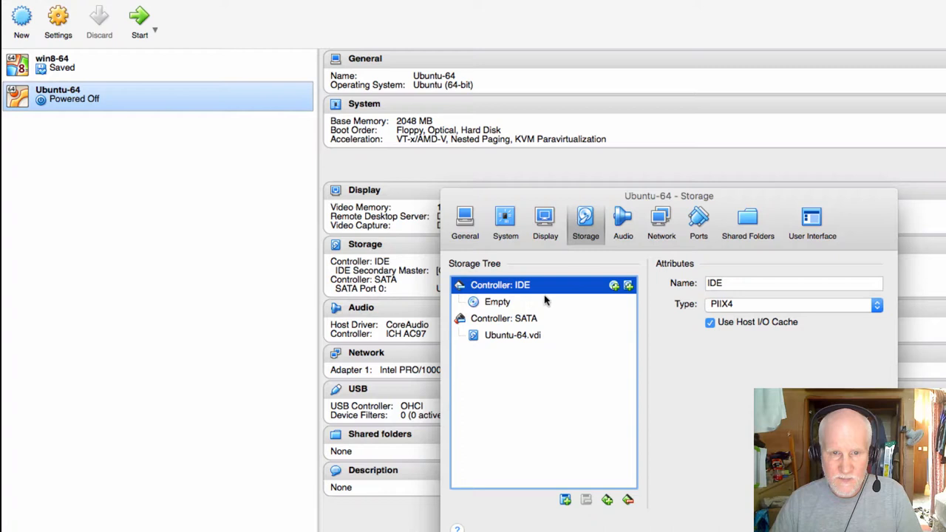
{"action": "left_click", "coordinate": [513, 335]}
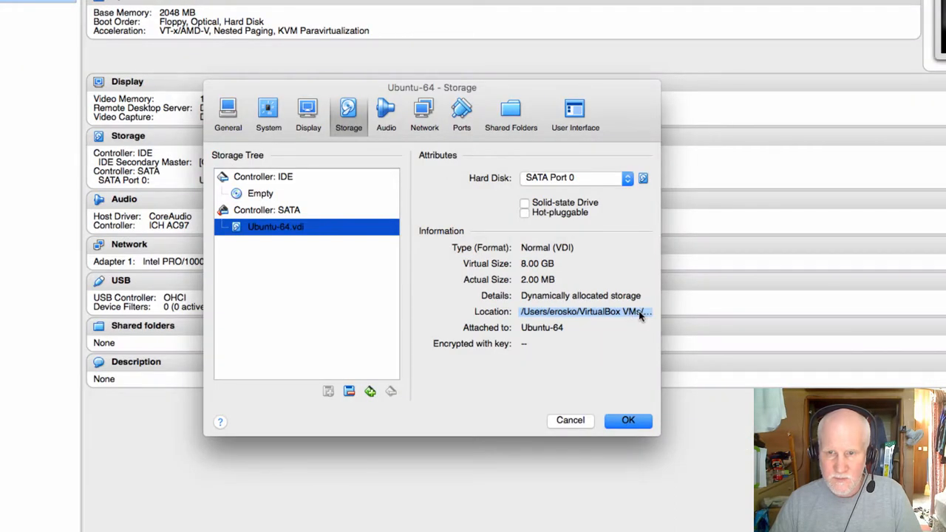
{"action": "mouse_move", "coordinate": [584, 311]}
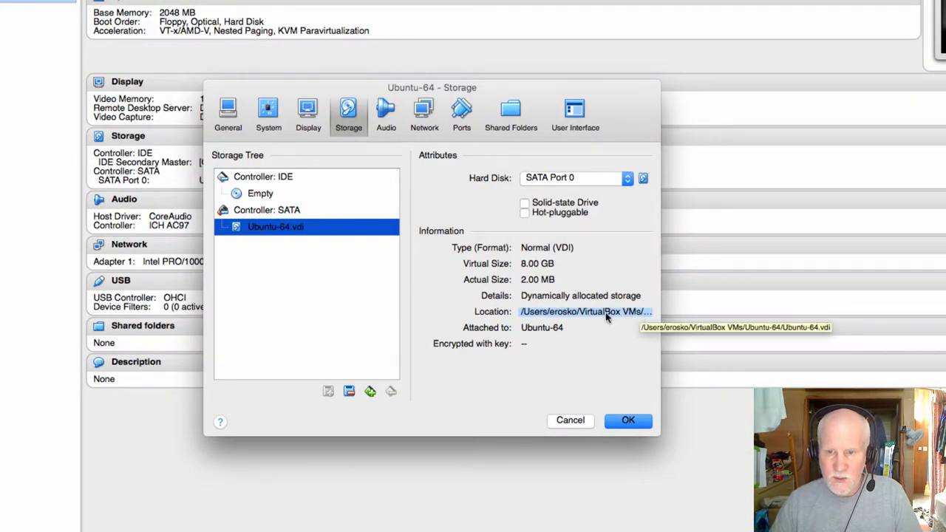
{"action": "mouse_move", "coordinate": [588, 311]}
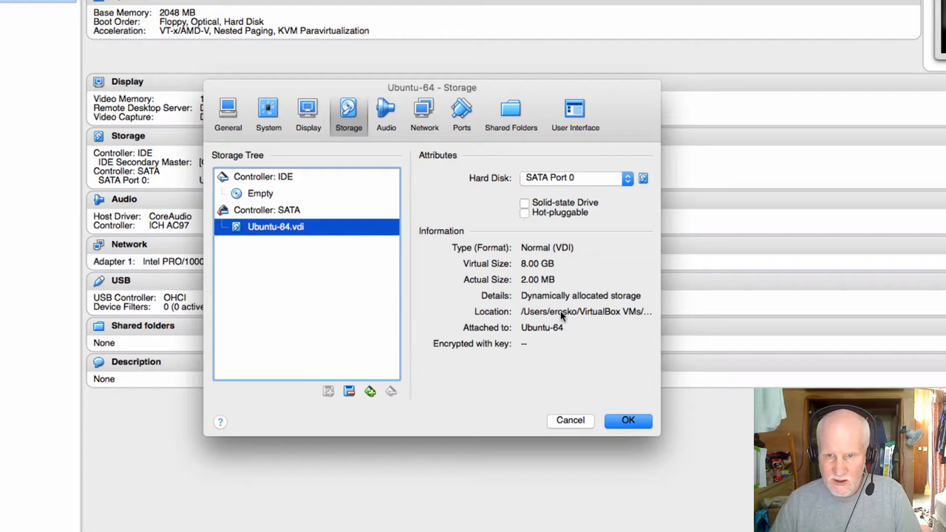
{"action": "mouse_move", "coordinate": [662, 438]}
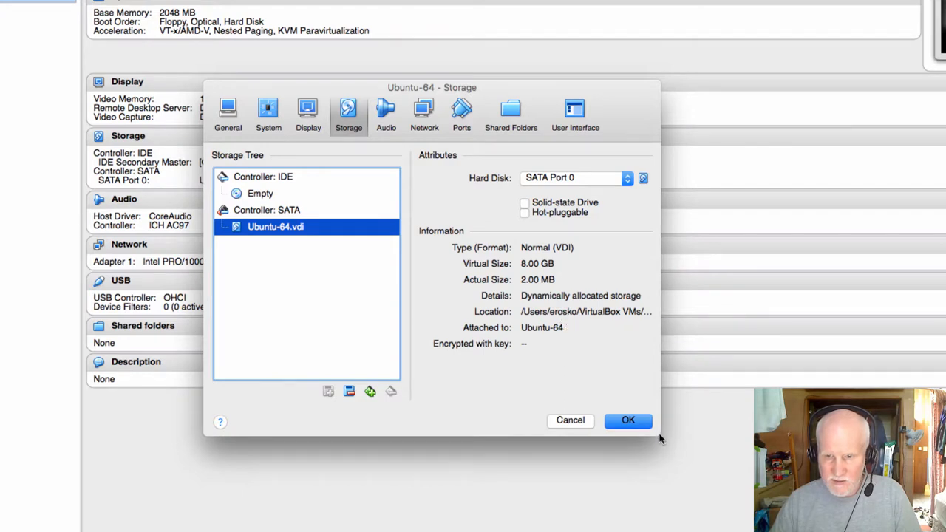
{"action": "mouse_move", "coordinate": [599, 312]}
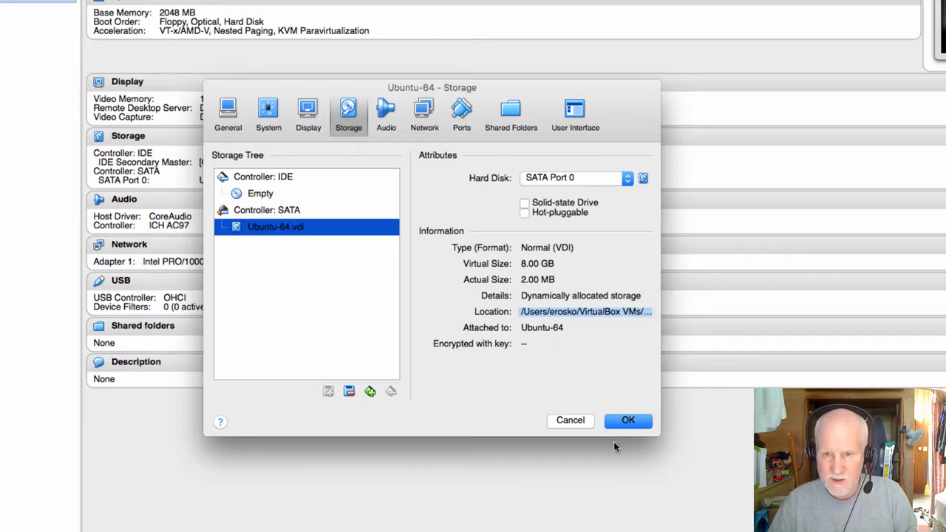
Close the VM settings and type VBoxManage showmediuminfo in Terminal.
{"action": "left_click", "coordinate": [628, 420]}
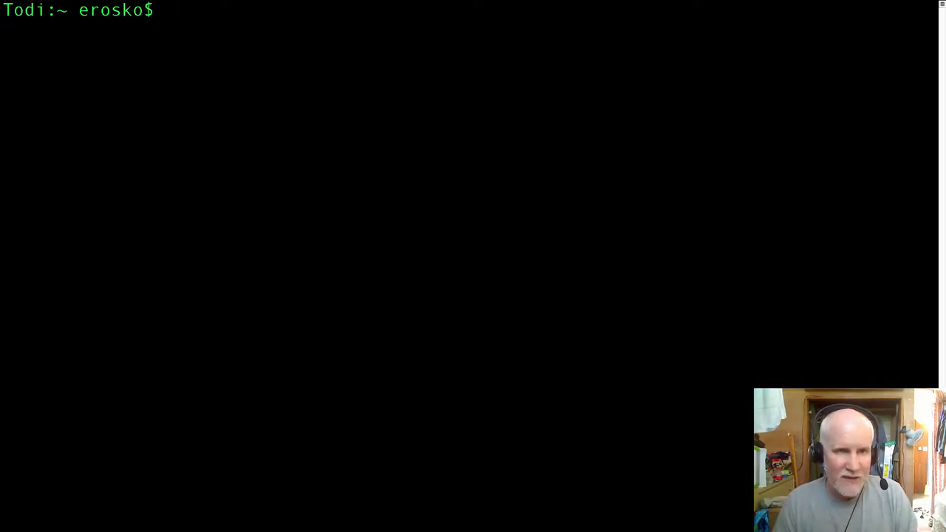
{"action": "type", "text": "VBo"}
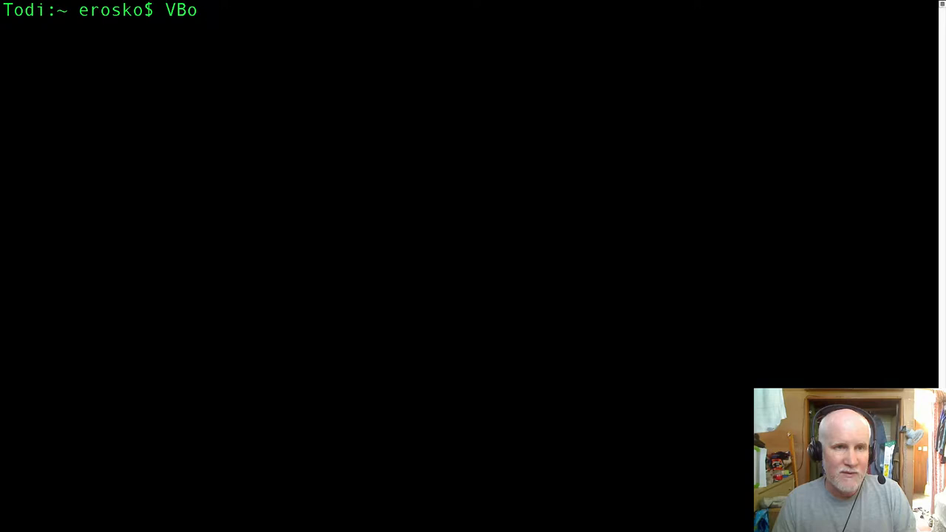
{"action": "type", "text": "xManage"}
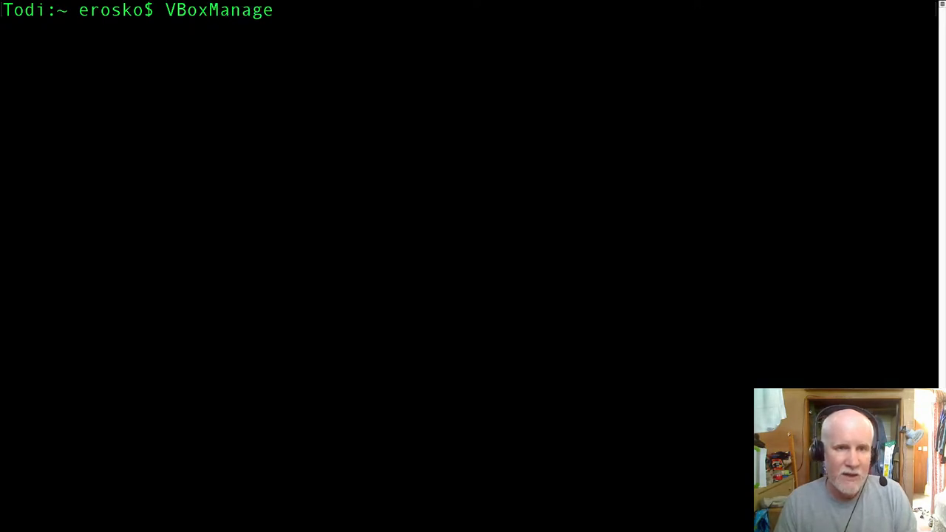
{"action": "type", "text": "show"}
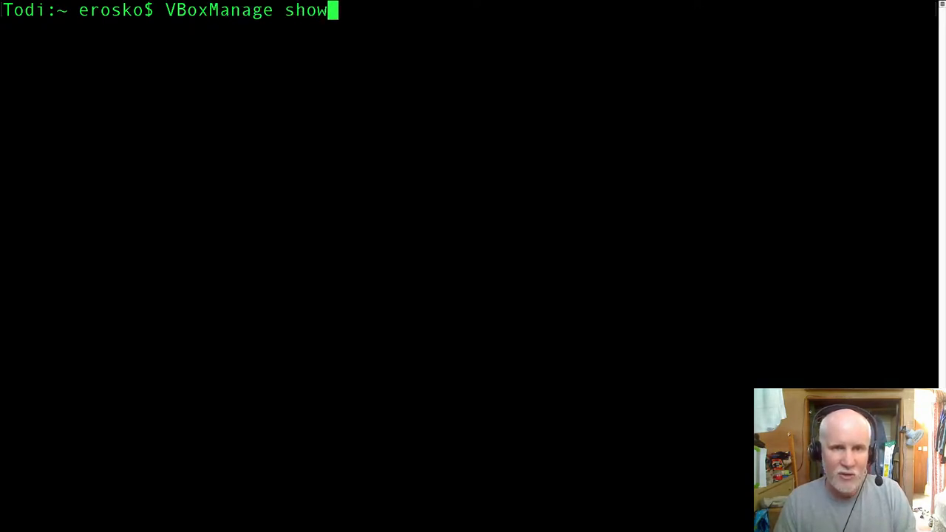
{"action": "type", "text": "mediu"}
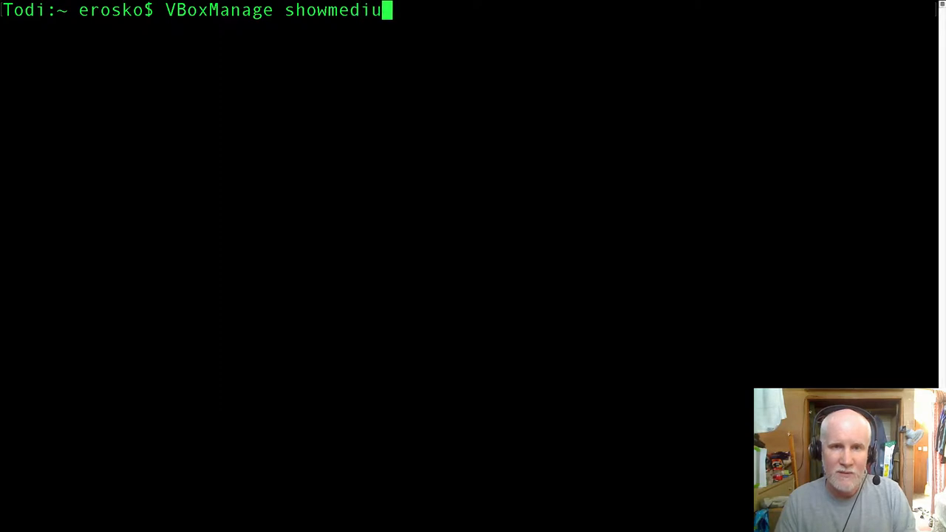
{"action": "type", "text": "minfo"}
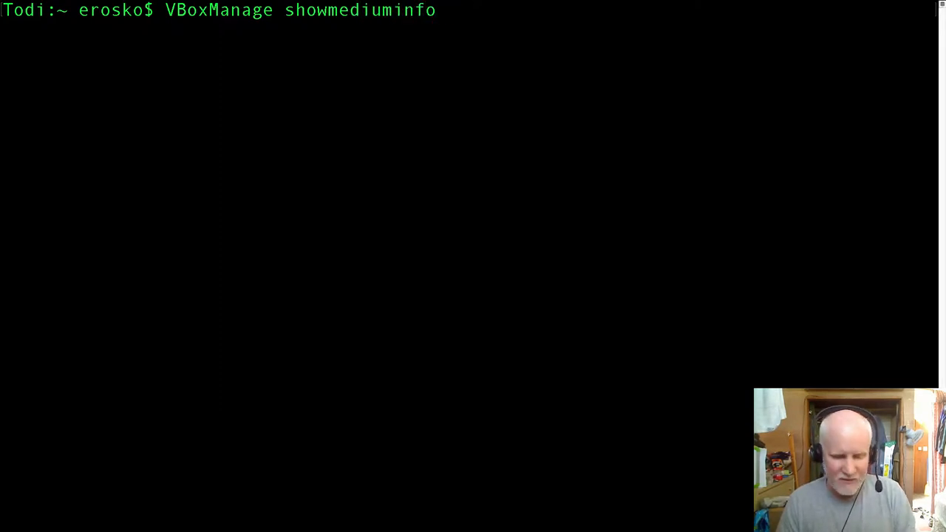
Append the path /Users/erosko/VirtualBox VMs/Ubuntu-64/Ubuntu-64.vdi to the command.
{"action": "type", "text": "/Users/erosko/VirtualBox VMs/Ubuntu-64/Ubuntu-64.vdi"}
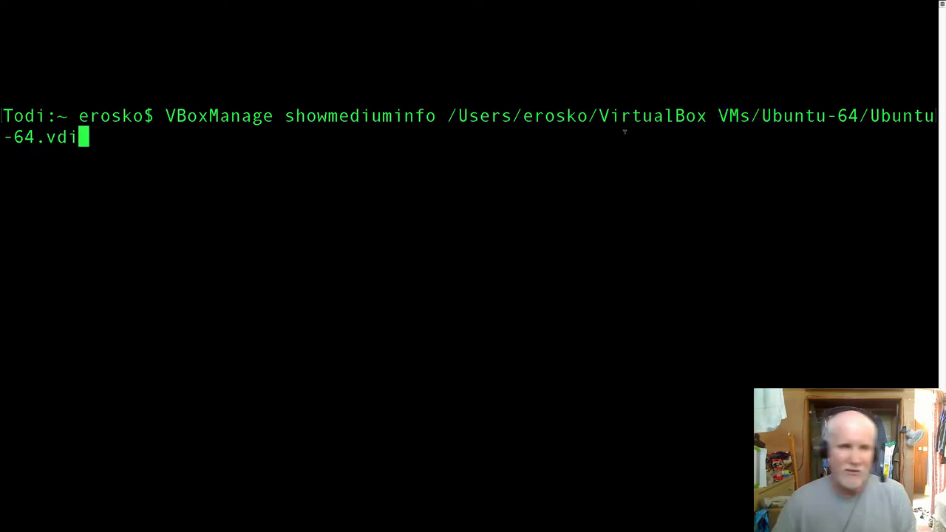
Run the command and highlight the rejected 'VMs/Ubuntu-64/Ubuntu-64.vdi' in the syntax error.
{"action": "key", "text": "Return"}
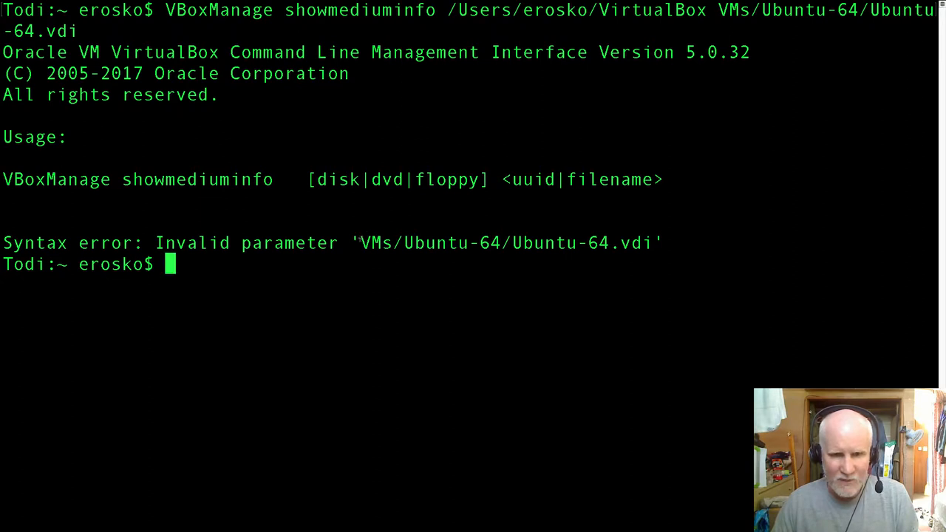
{"action": "left_click_drag", "start_coordinate": [361, 243], "coordinate": [618, 243]}
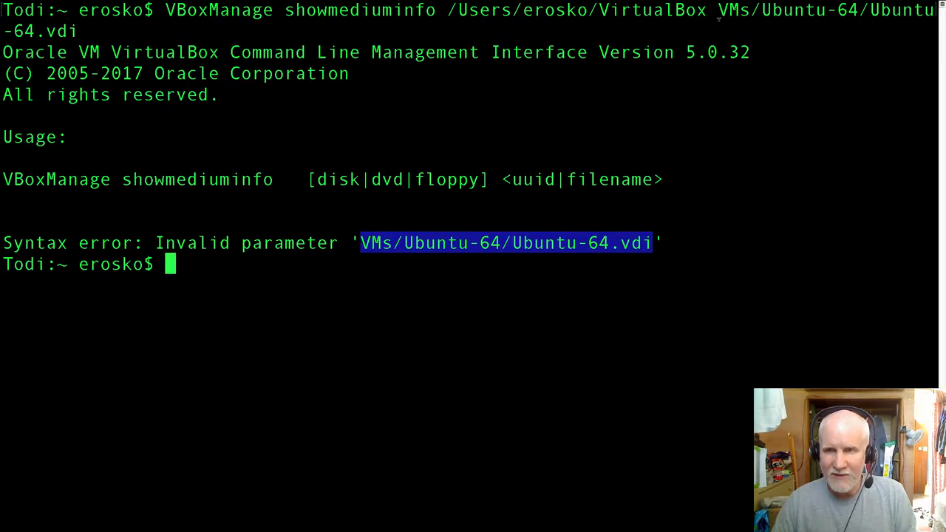
{"action": "mouse_move", "coordinate": [473, 224]}
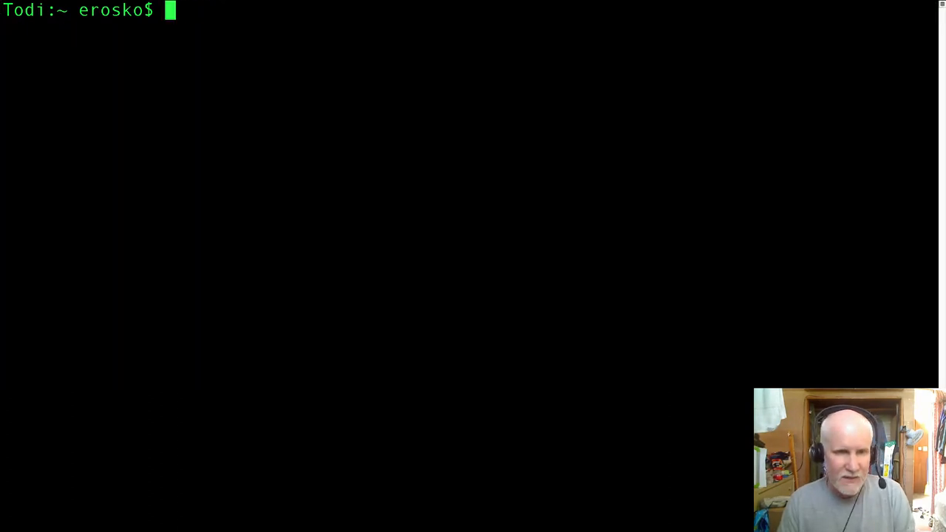
Retype VBoxManage showmediuminfo with the full Ubuntu-64.vdi path on a cleared console.
{"action": "type", "text": "VBoxManage showmediuminfo /Users/erosko/VirtualBox VMs/Ubuntu-64/Ubuntu-64.vdi"}
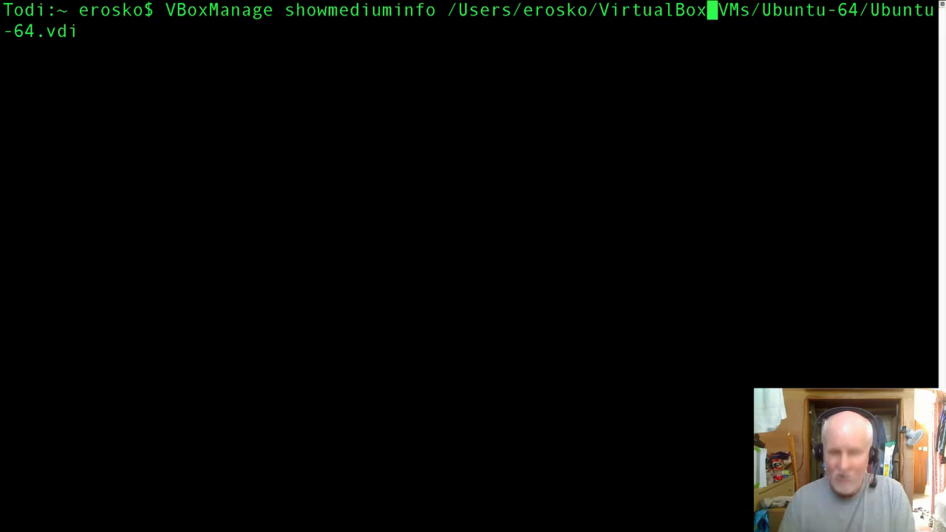
Escape the space in 'VirtualBox VMs' with a backslash and run the command.
{"action": "type", "text": "\\"}
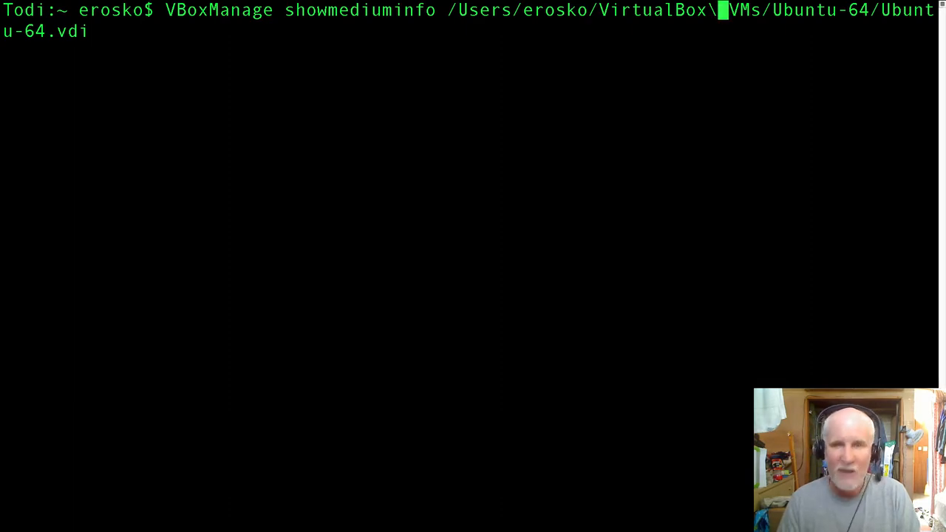
{"action": "key", "text": "Return"}
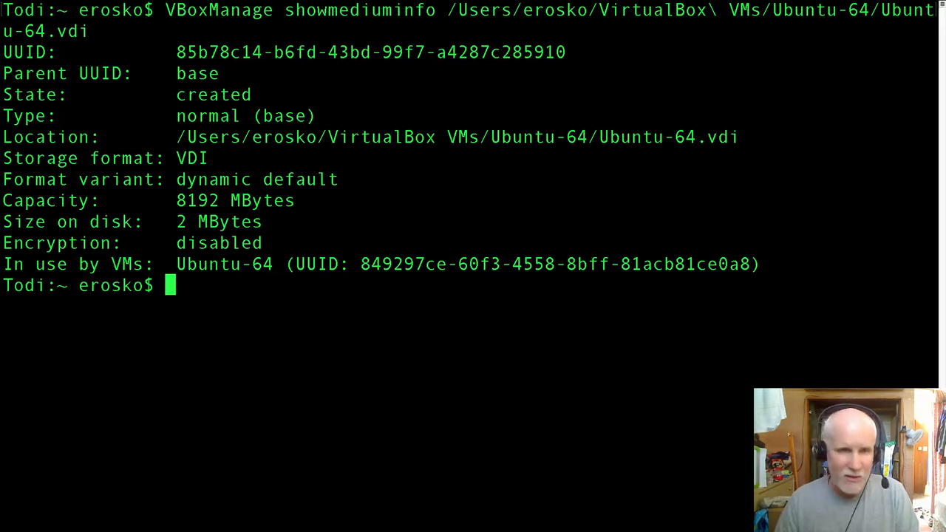
Recall the escaped showmediuminfo command after the disk report prints.
{"action": "key", "text": "Up"}
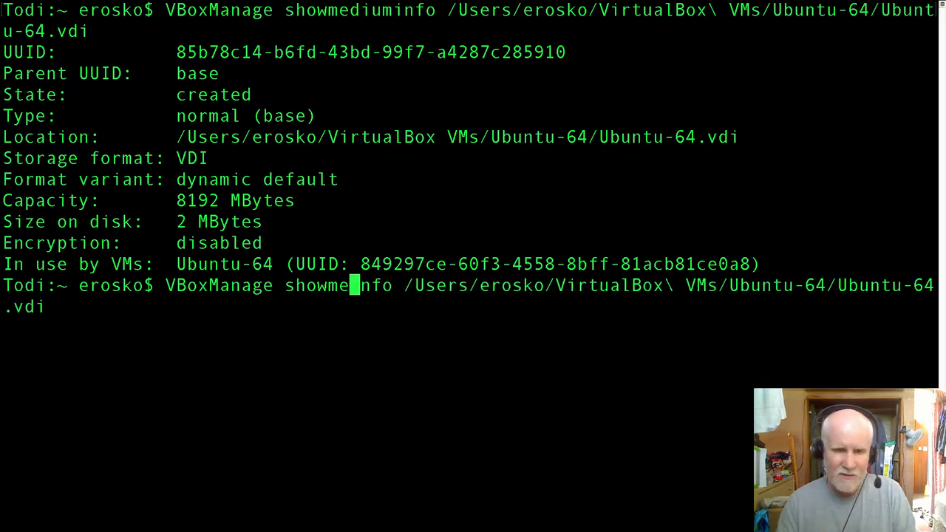
Run the showhdinfo version of the command, then clear the console.
{"action": "type", "text": "hd"}
{"action": "key", "text": "Return"}
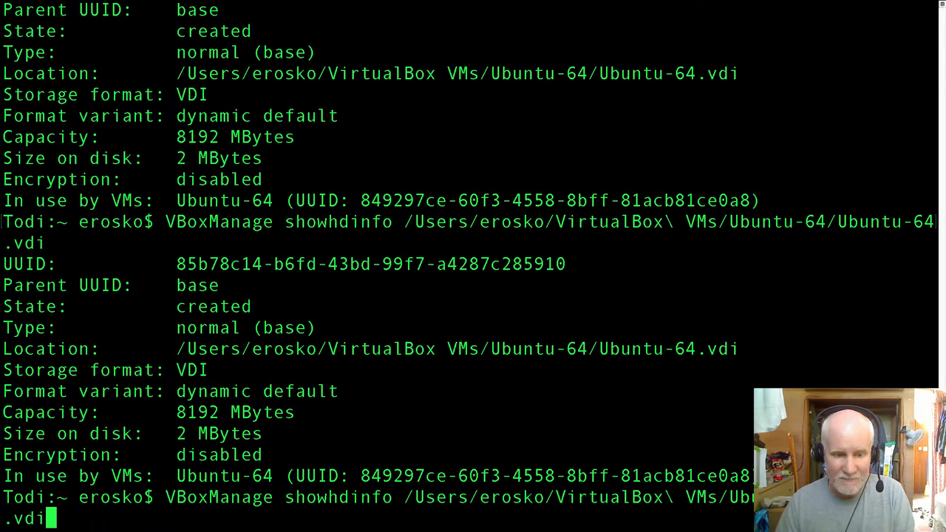
{"action": "key", "text": "ctrl+l"}
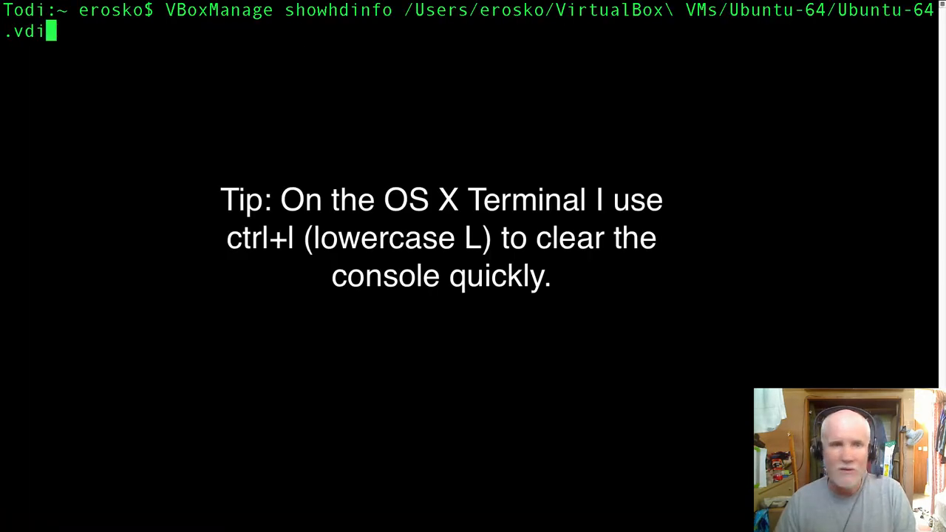
Run showmediuminfo with the path in double quotes instead of a backslash escape.
{"action": "type", "text": "showmediuminfo"}
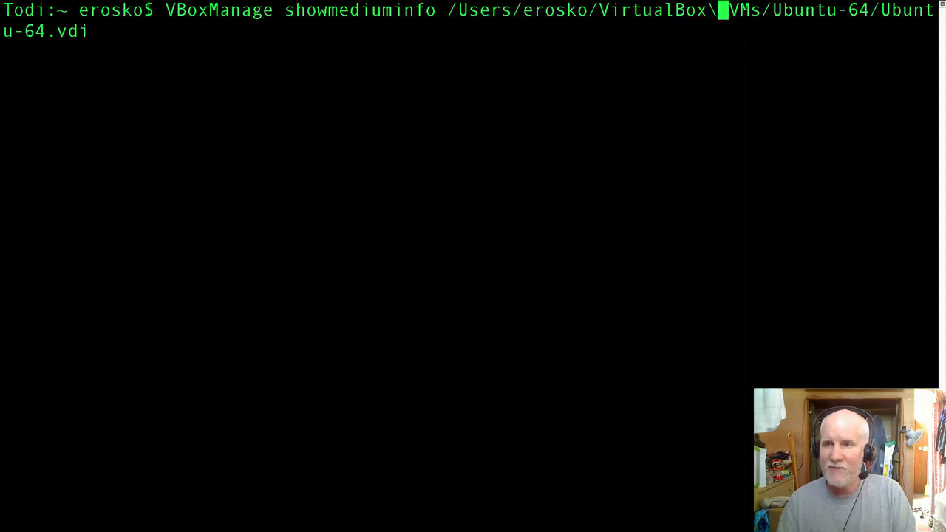
{"action": "key", "text": "BackSpace"}
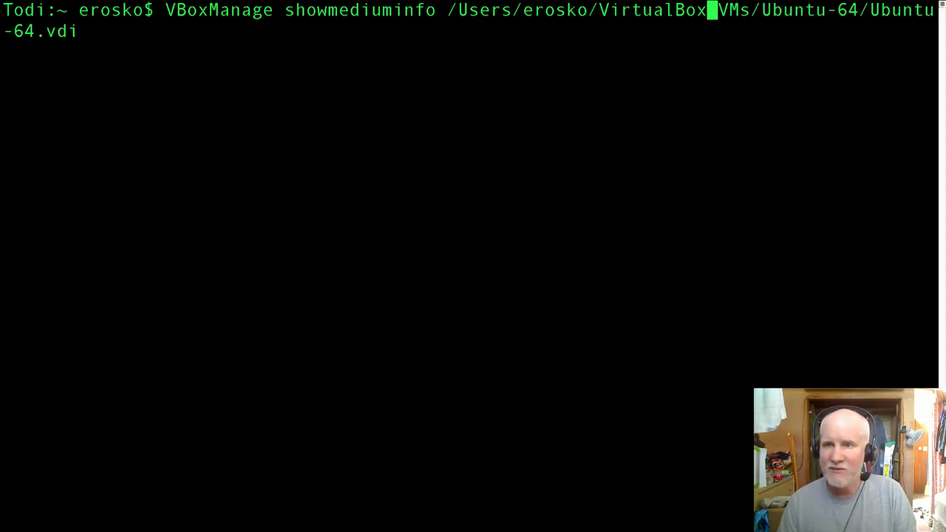
{"action": "key", "text": "Return"}
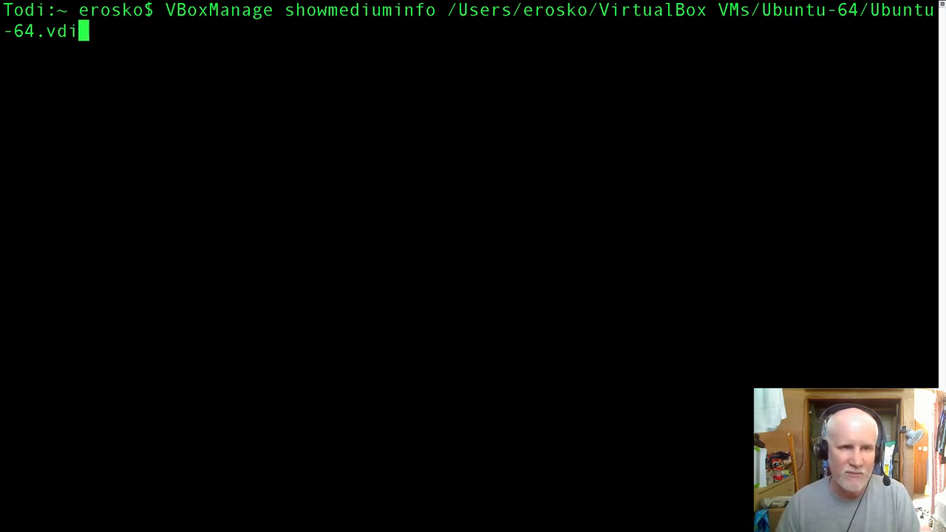
{"action": "type", "text": "\""}
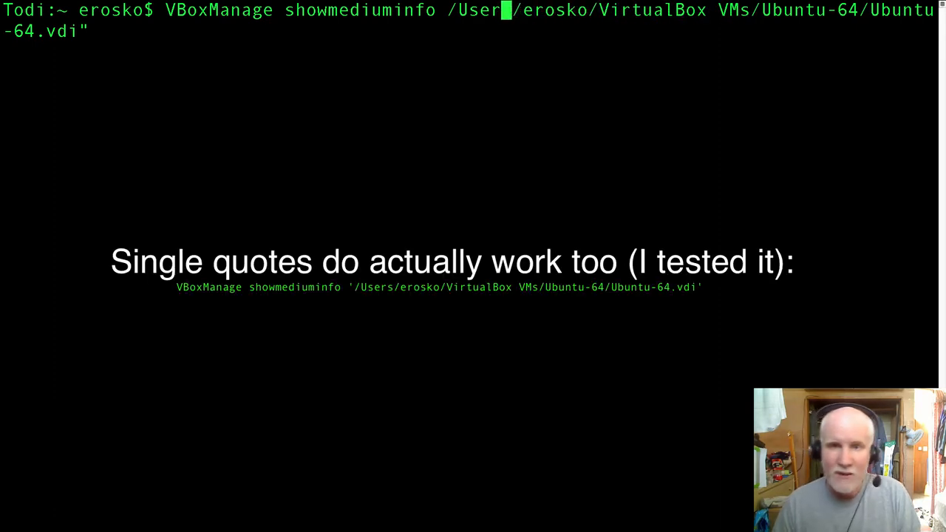
{"action": "type", "text": "\""}
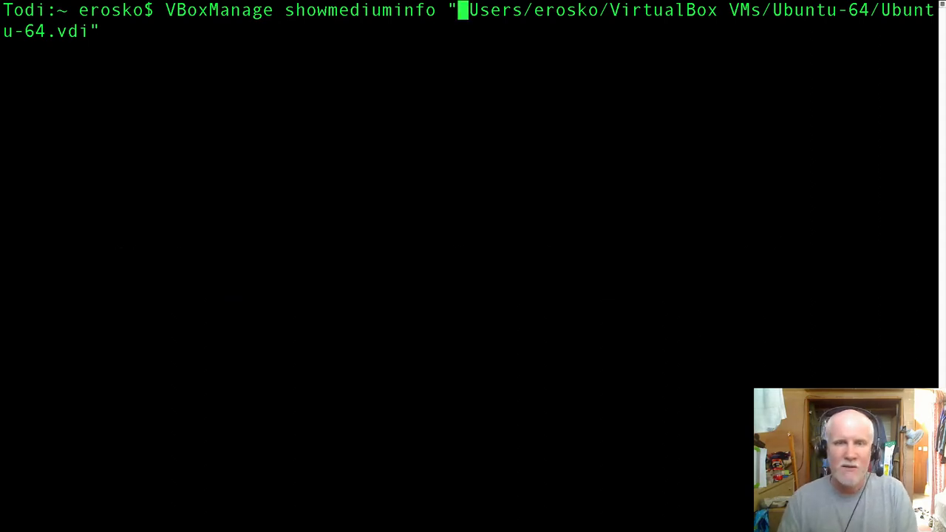
{"action": "key", "text": "Return"}
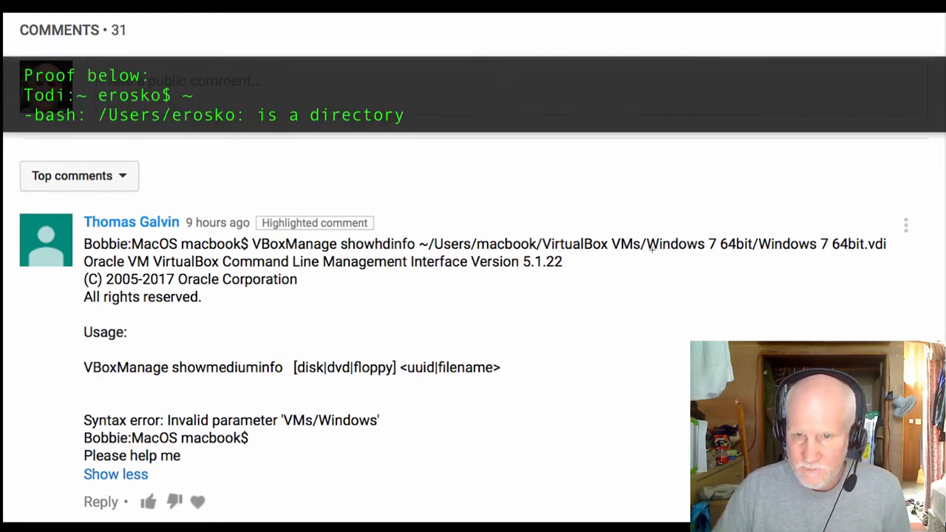
{"action": "mouse_move", "coordinate": [609, 242]}
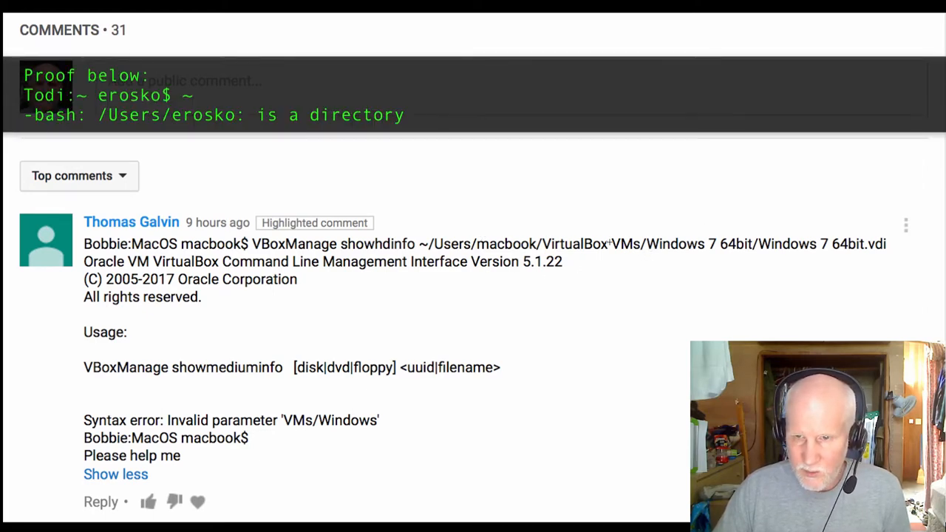
{"action": "mouse_move", "coordinate": [648, 254]}
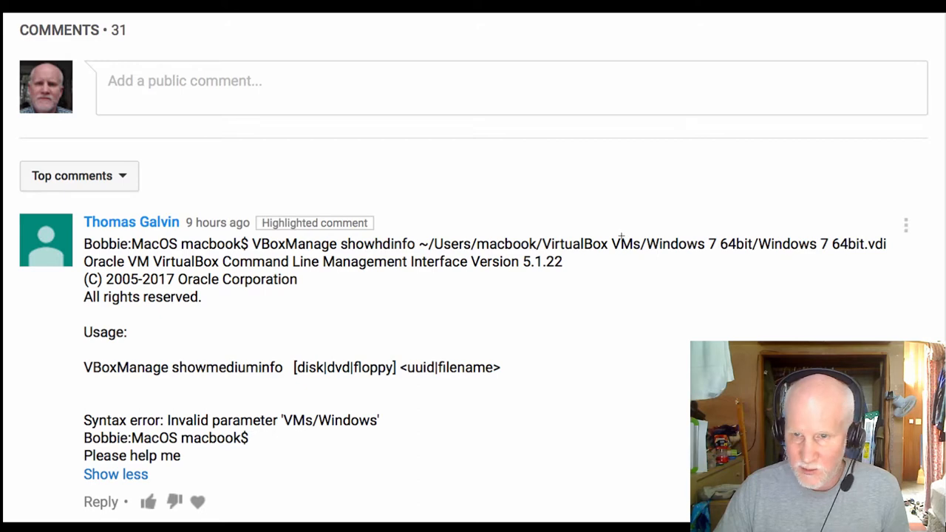
{"action": "mouse_move", "coordinate": [616, 256]}
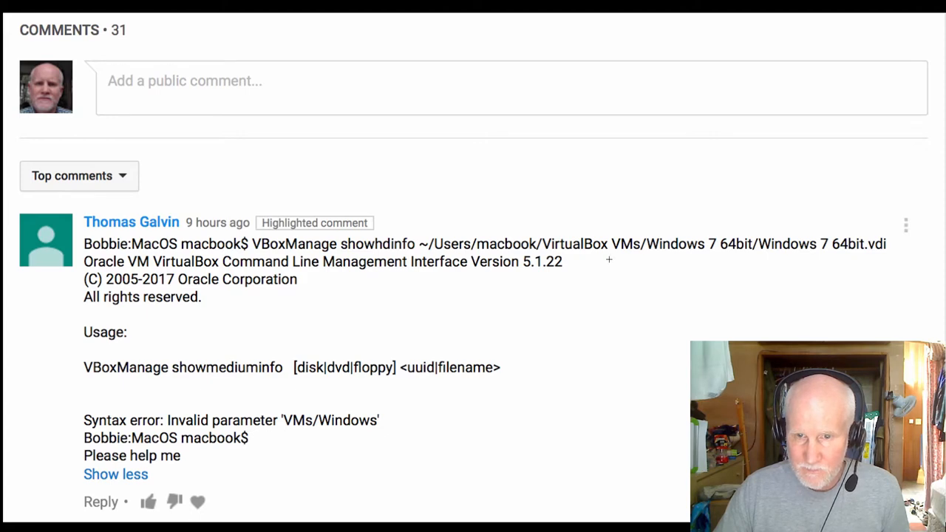
{"action": "mouse_move", "coordinate": [599, 267]}
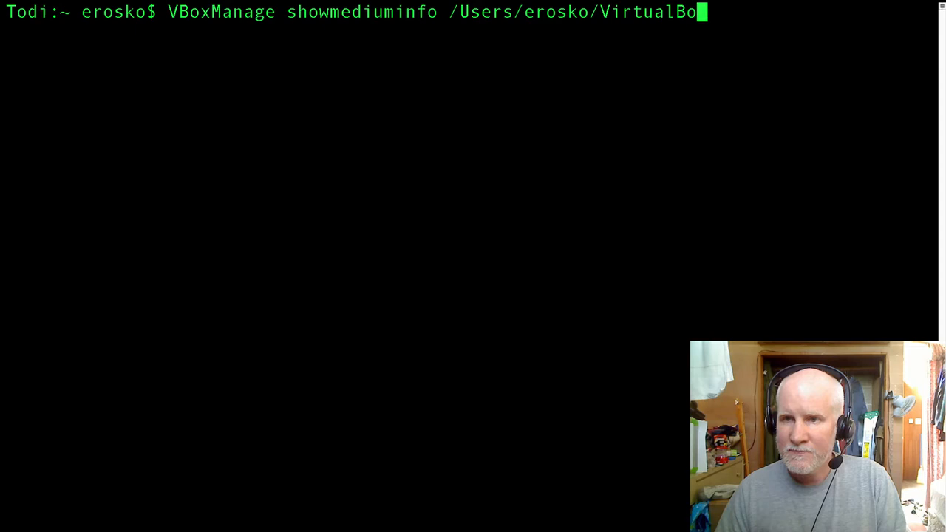
Extend the showmediuminfo path into the space-escaped 'VirtualBox VMs/Windows 7 64/' folder.
{"action": "type", "text": "x\\"}
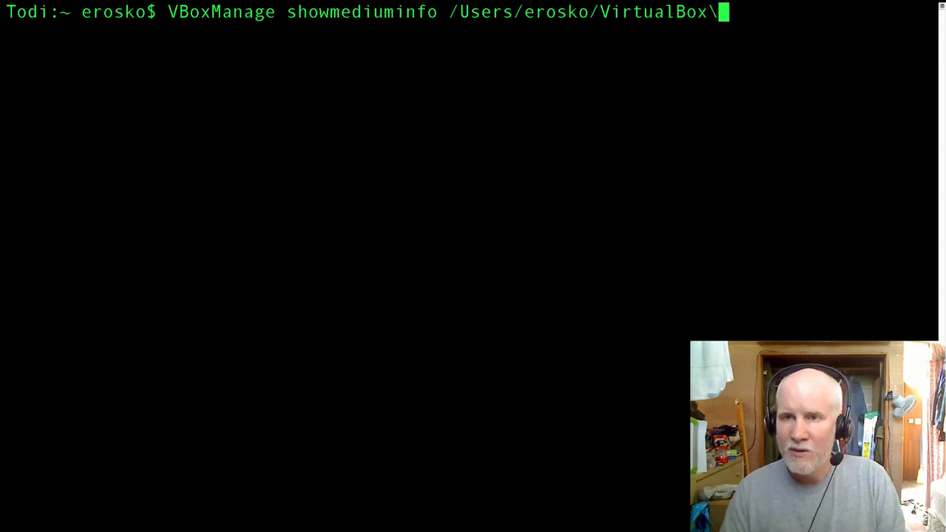
{"action": "type", "text": "VMs"}
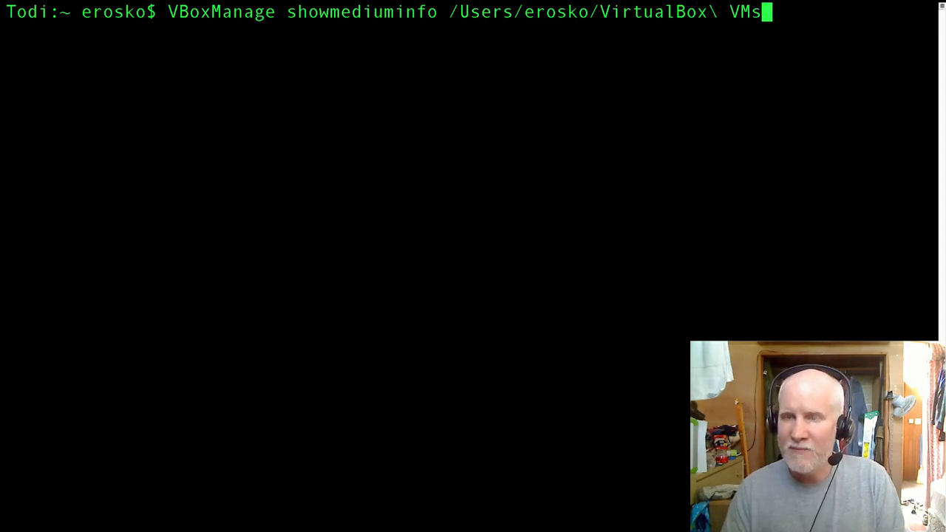
{"action": "type", "text": "/"}
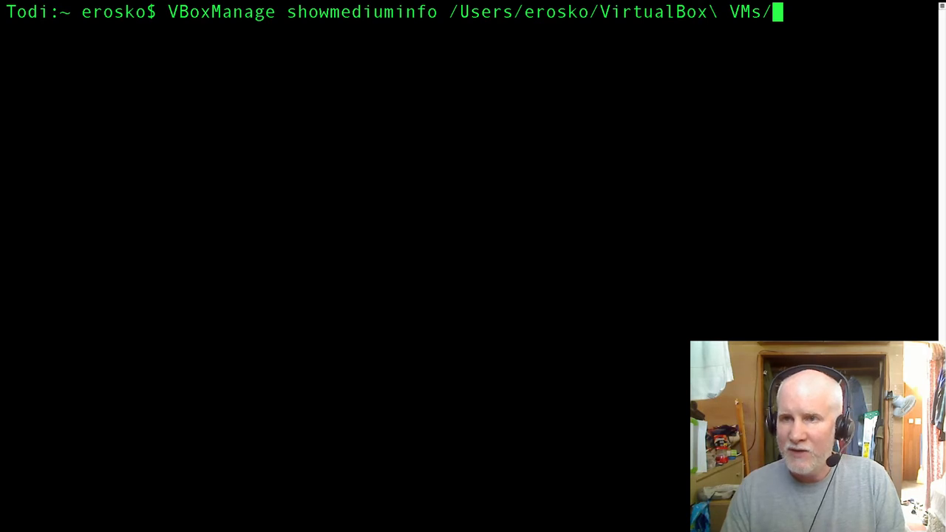
{"action": "type", "text": "Windows"}
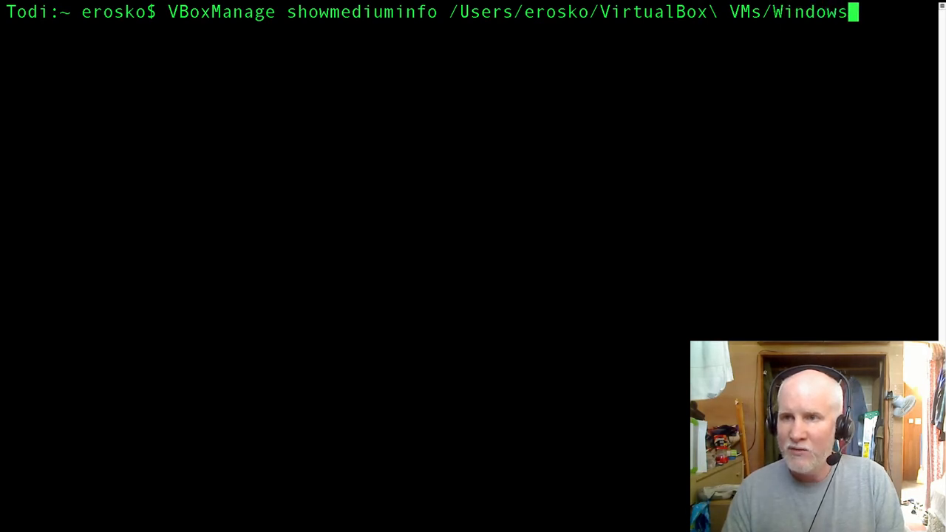
{"action": "type", "text": "\\"}
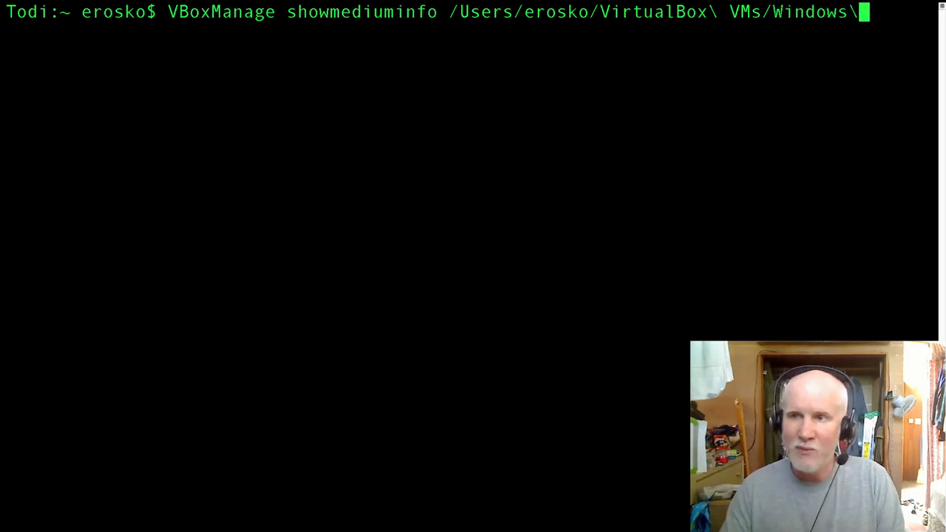
{"action": "type", "text": "7"}
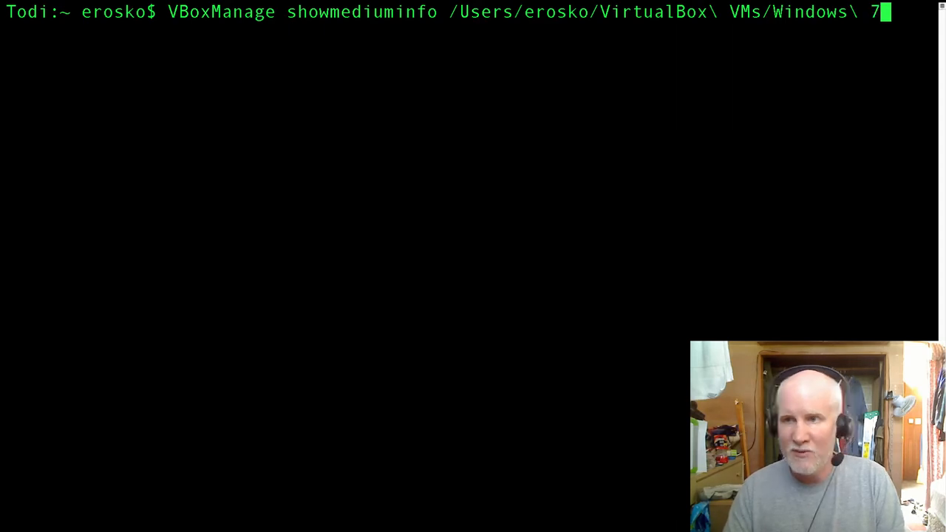
{"action": "type", "text": "\\"}
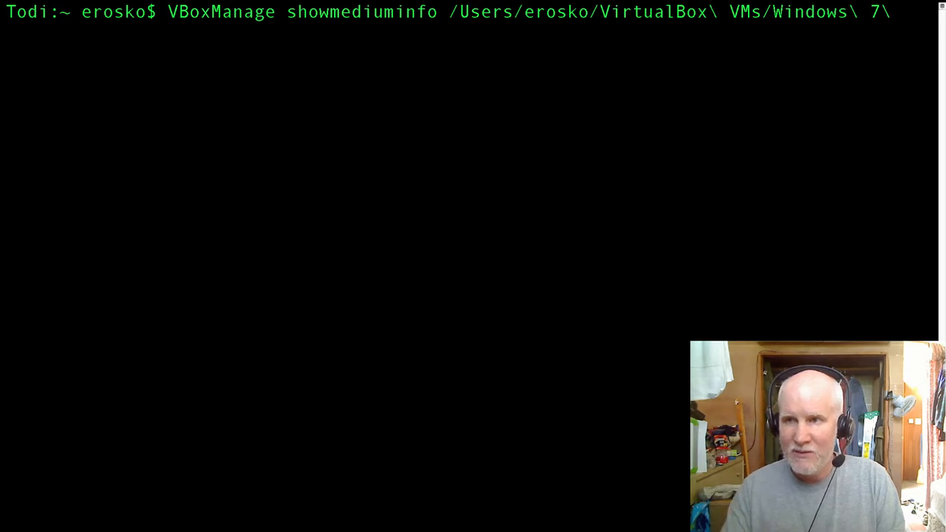
{"action": "type", "text": "64"}
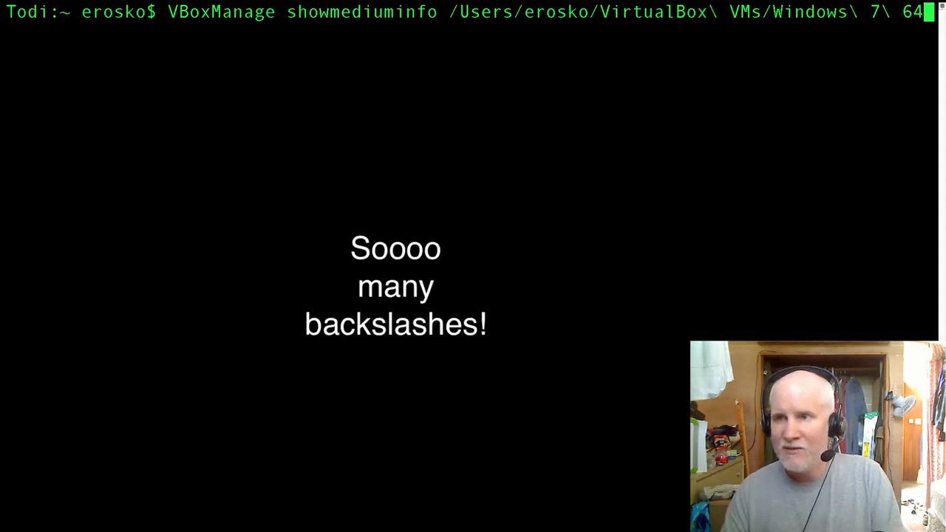
{"action": "type", "text": "\\"}
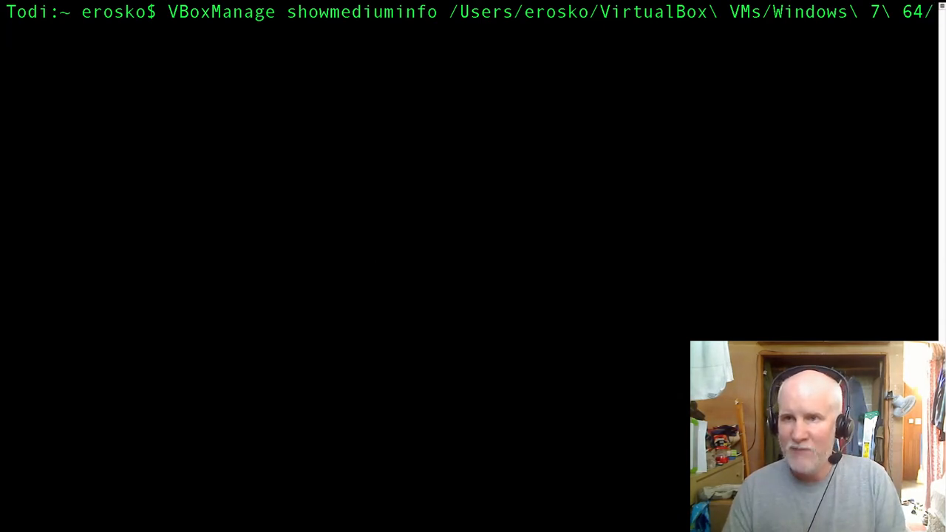
Finish the path with the escaped disk file name 'Windows 7 64.vdi'.
{"action": "type", "text": "Wi"}
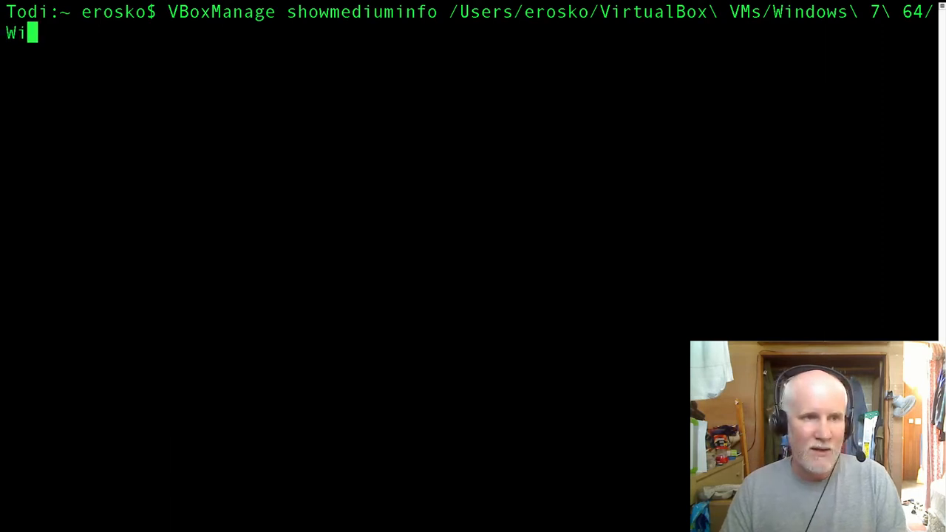
{"action": "type", "text": "ndows"}
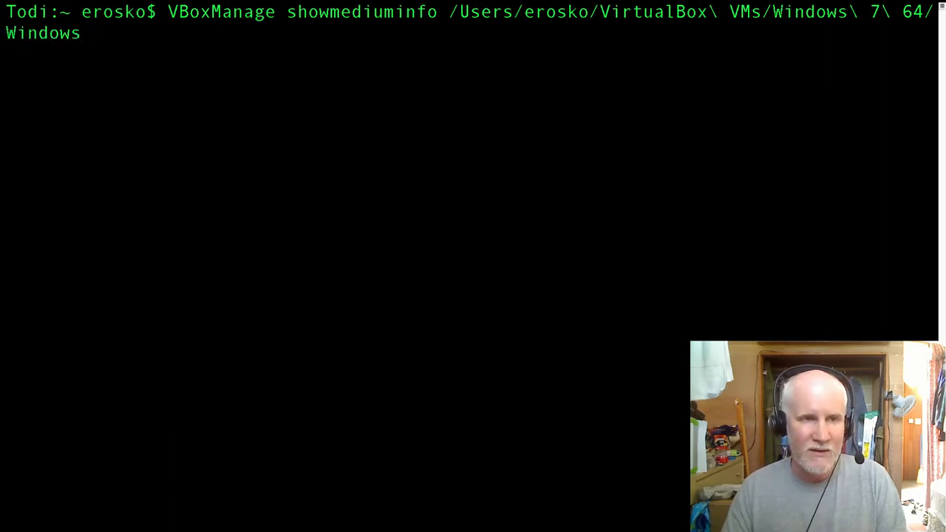
{"action": "type", "text": "\\"}
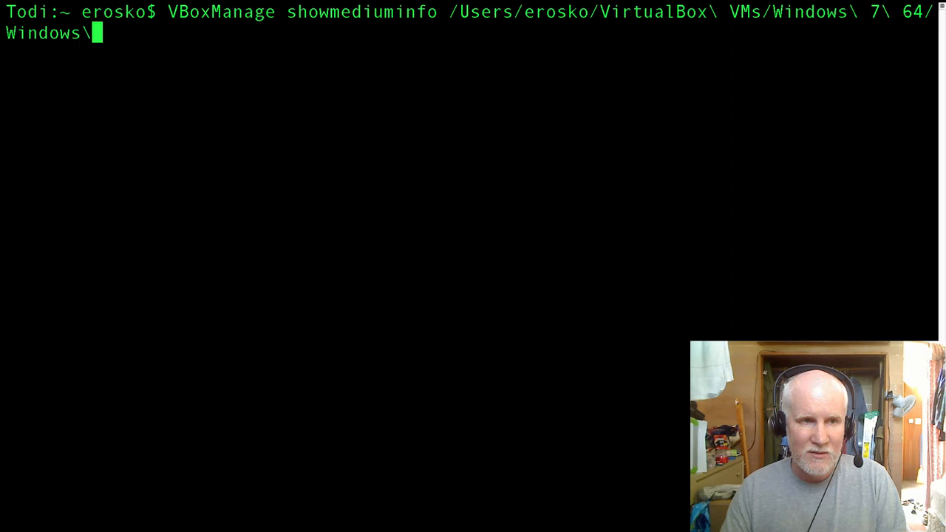
{"action": "type", "text": "7"}
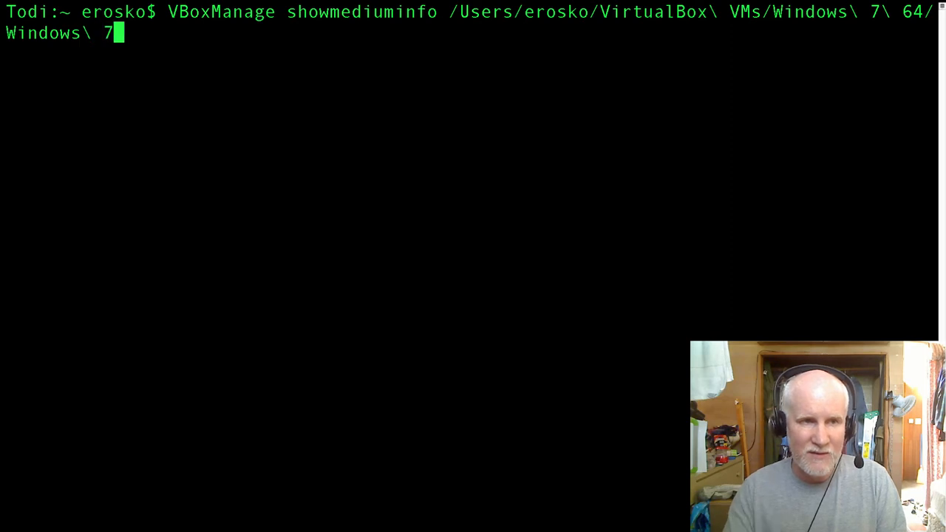
{"action": "type", "text": "\\"}
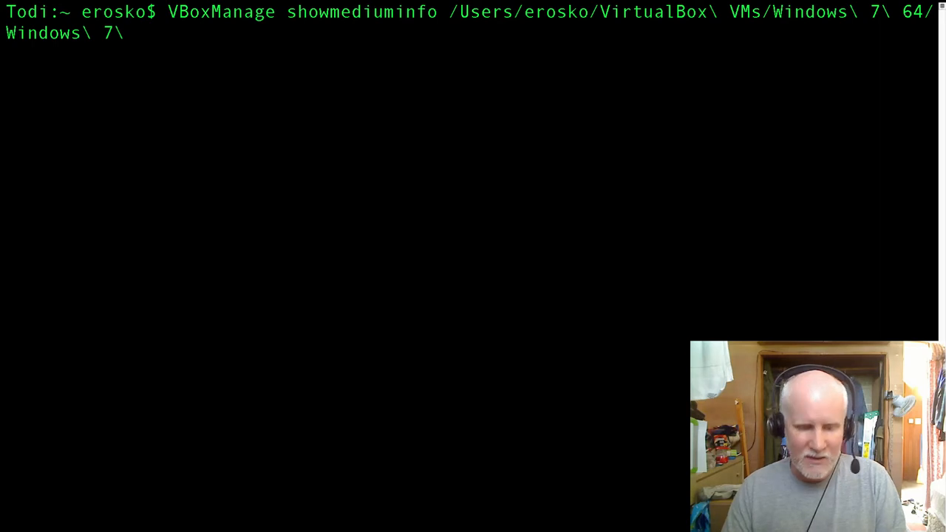
{"action": "type", "text": "64"}
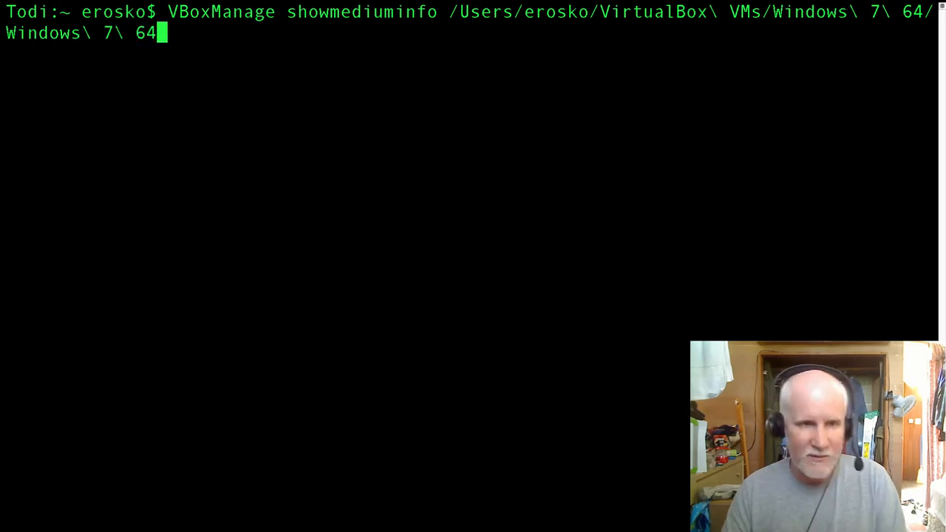
{"action": "type", "text": ".vdi"}
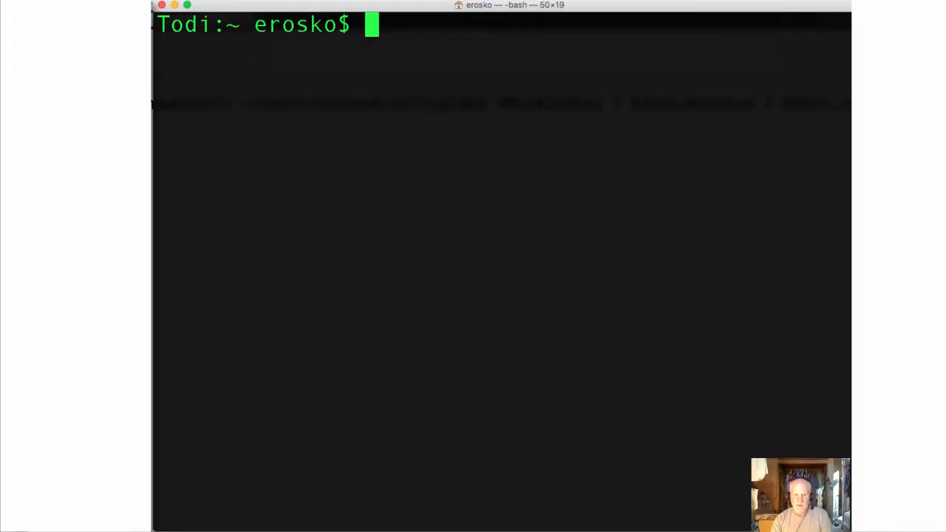
Check the current directory with pwd, then cd into VirtualBox VMs/Ubuntu-64/.
{"action": "type", "text": "pwd"}
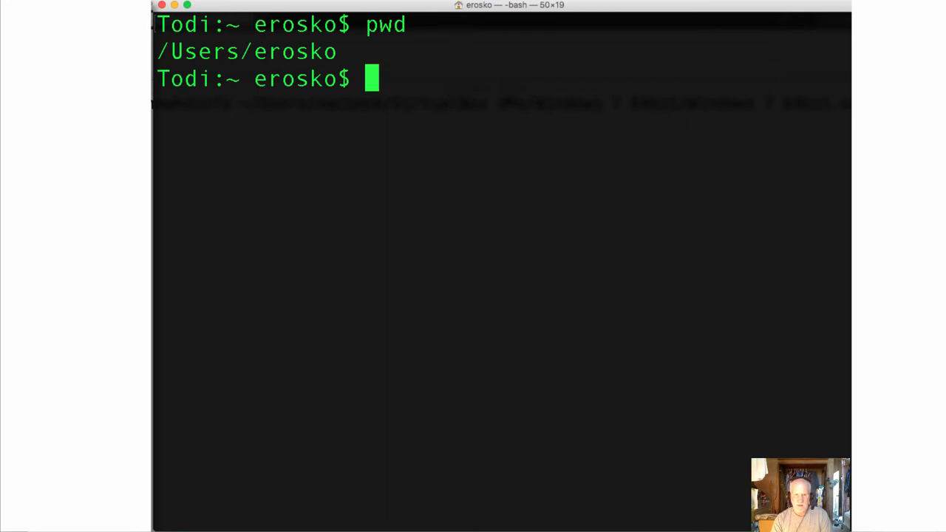
{"action": "type", "text": "cd VirtualBox\\ VMs/"}
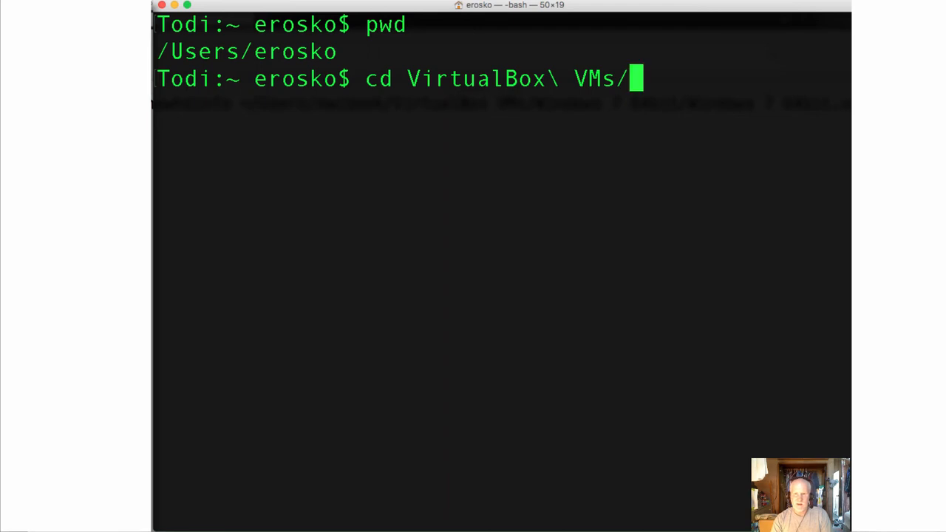
{"action": "type", "text": "Ubuntu-64/"}
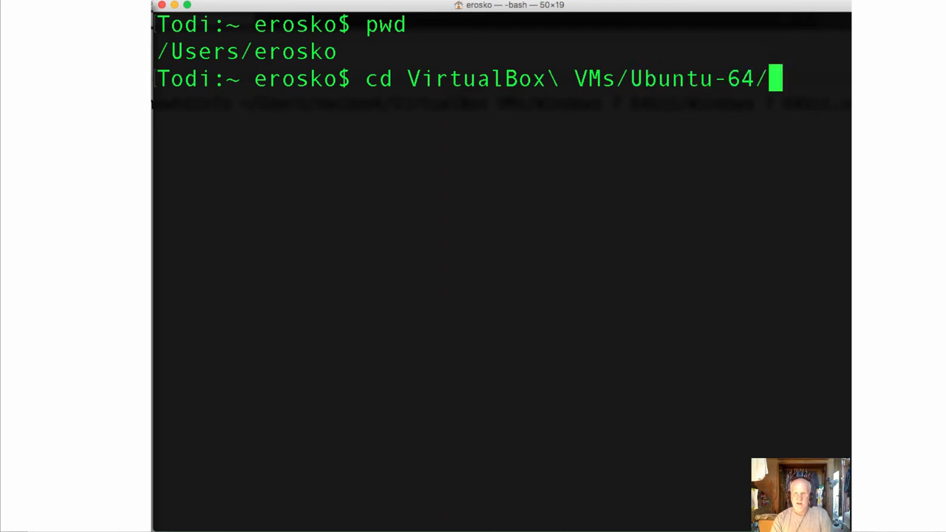
{"action": "key", "text": "Return"}
{"action": "type", "text": "ls"}
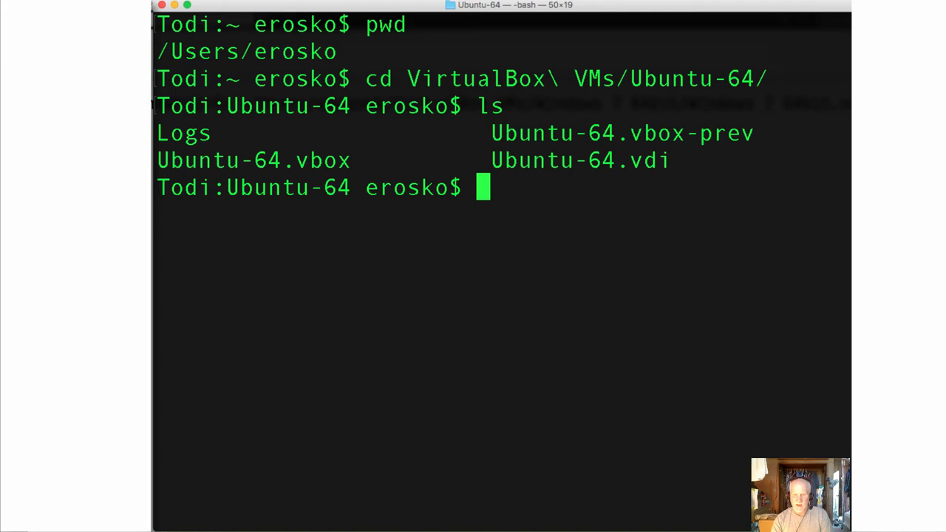
Run VBoxManage showmediuminfo on Ubuntu-64.vdi by file name alone.
{"action": "type", "text": "VB"}
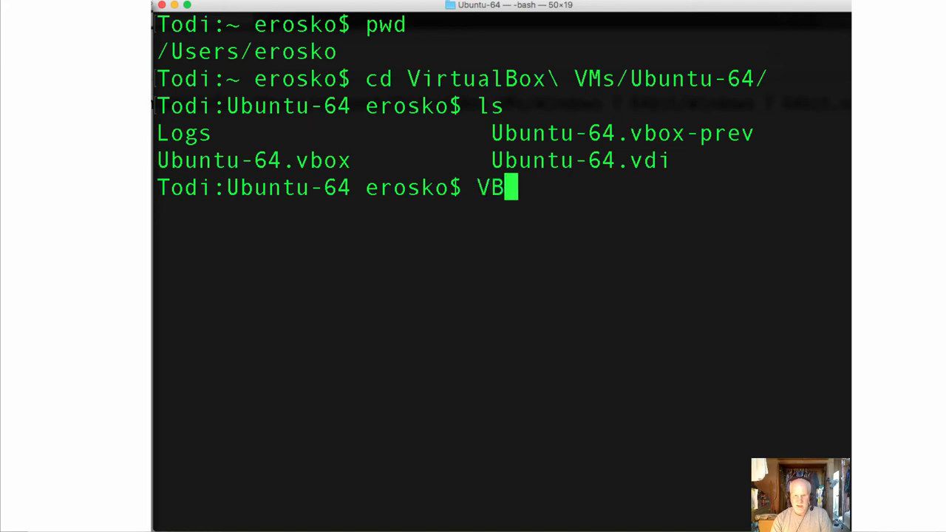
{"action": "type", "text": "oxManage"}
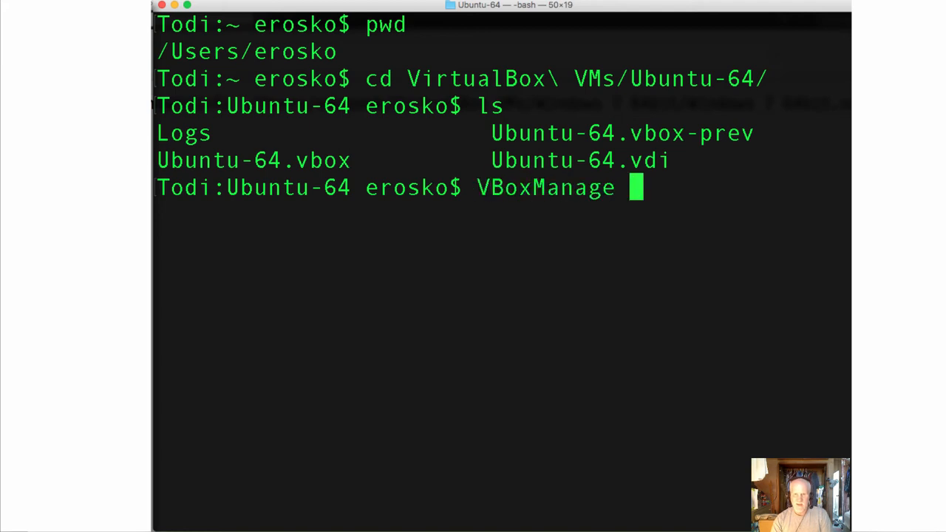
{"action": "type", "text": "show"}
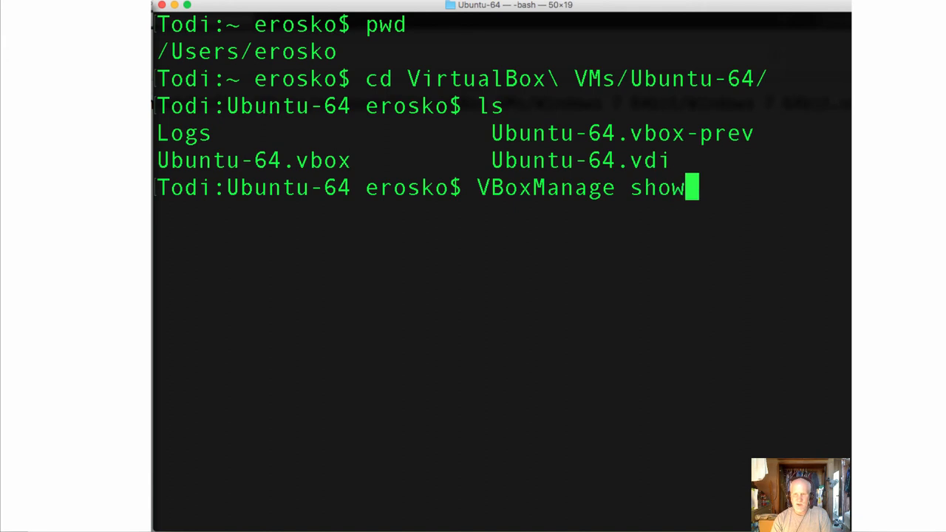
{"action": "type", "text": "mediumi"}
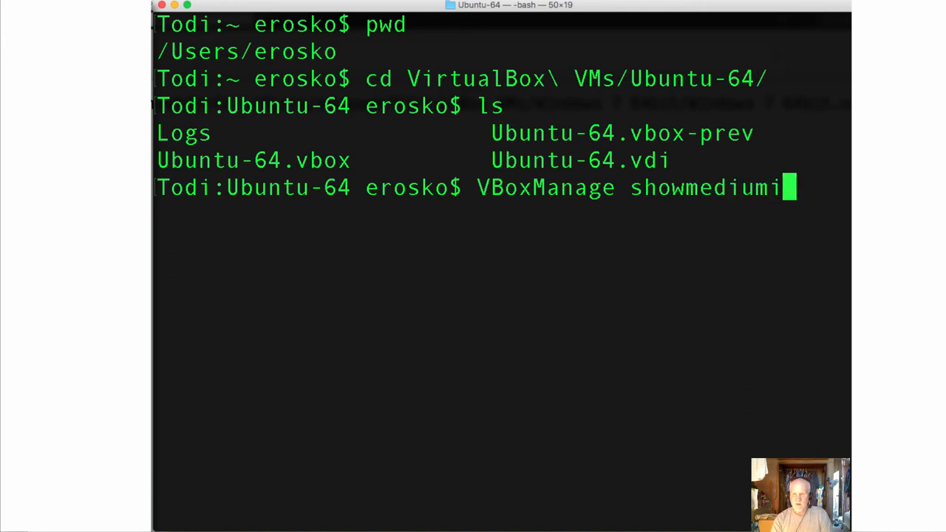
{"action": "type", "text": "nfo"}
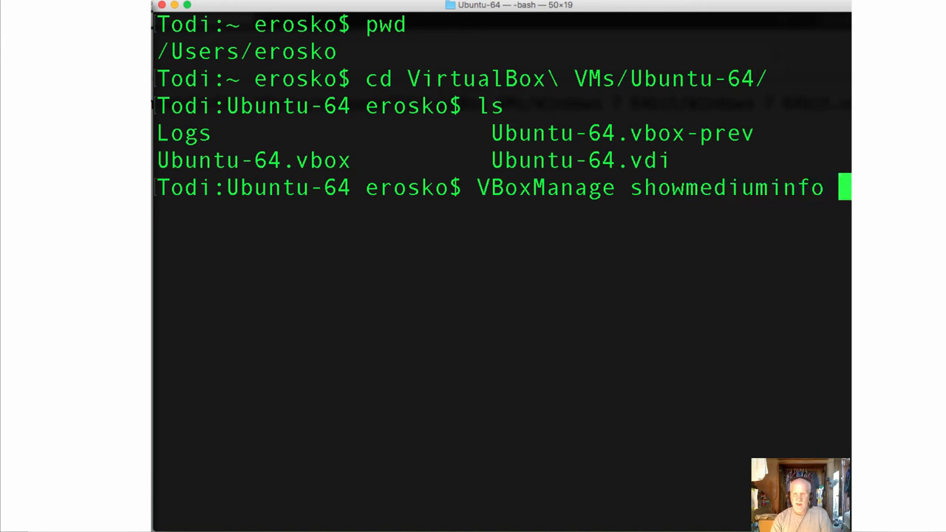
{"action": "type", "text": "Ubuntu-64.vdi"}
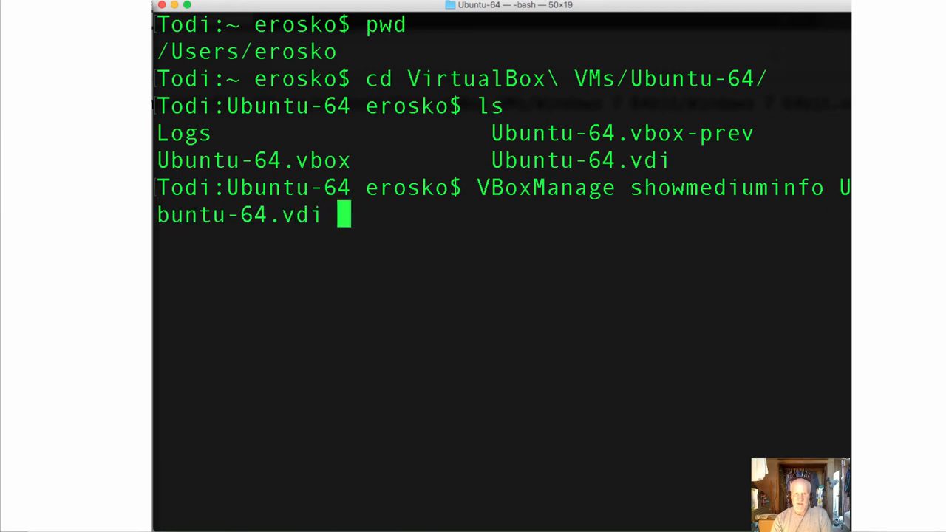
{"action": "key", "text": "Return"}
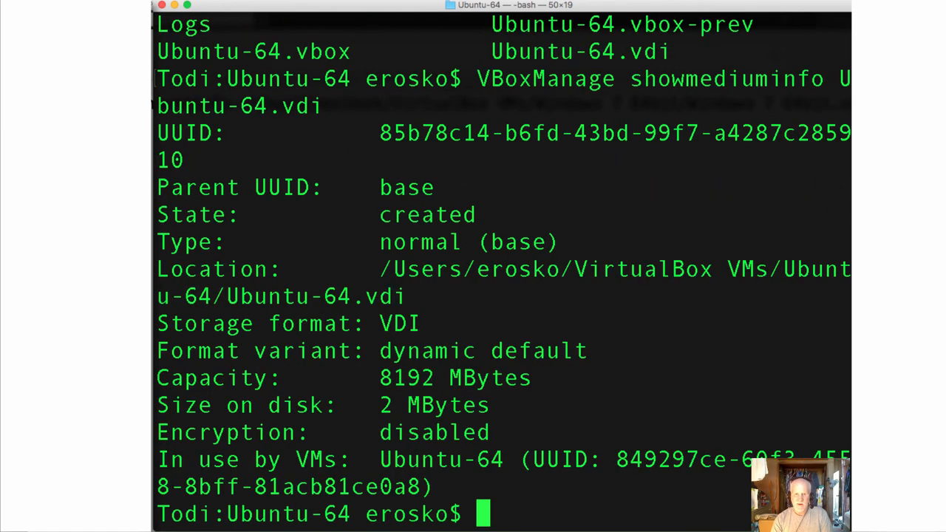